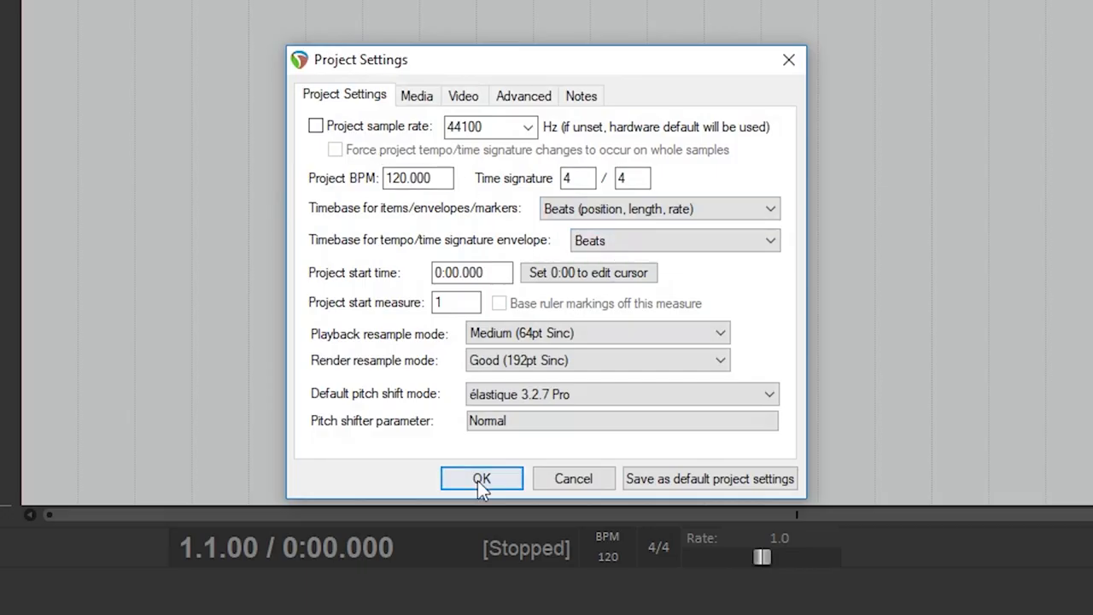
# Step: Confirm Project Settings, glance at the Paths preferences and default project folder, then close Preferences
pyautogui.click(481, 478)
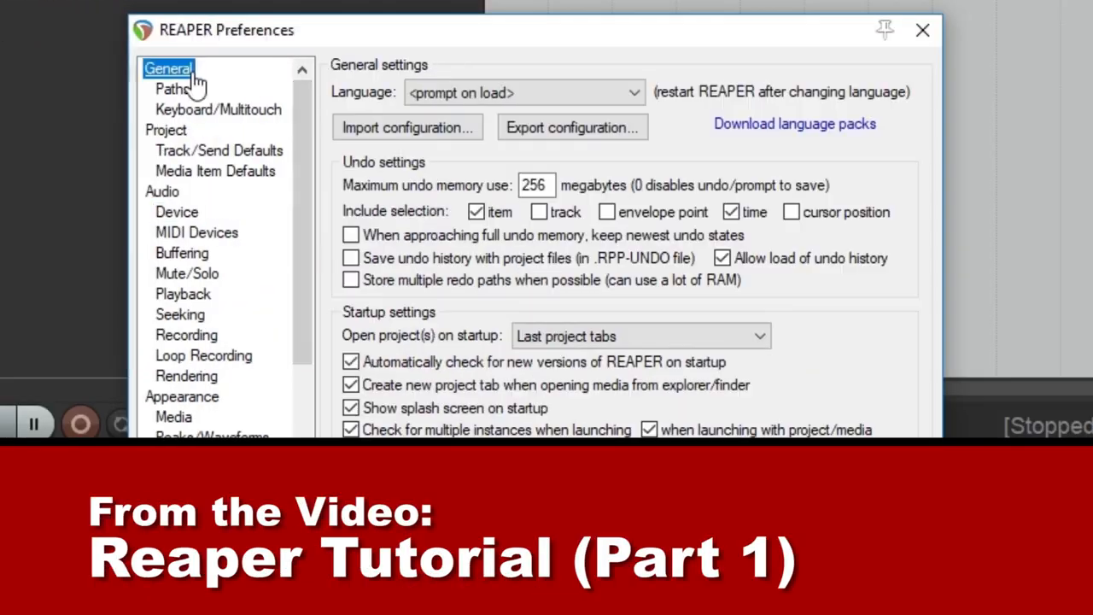
pyautogui.click(174, 89)
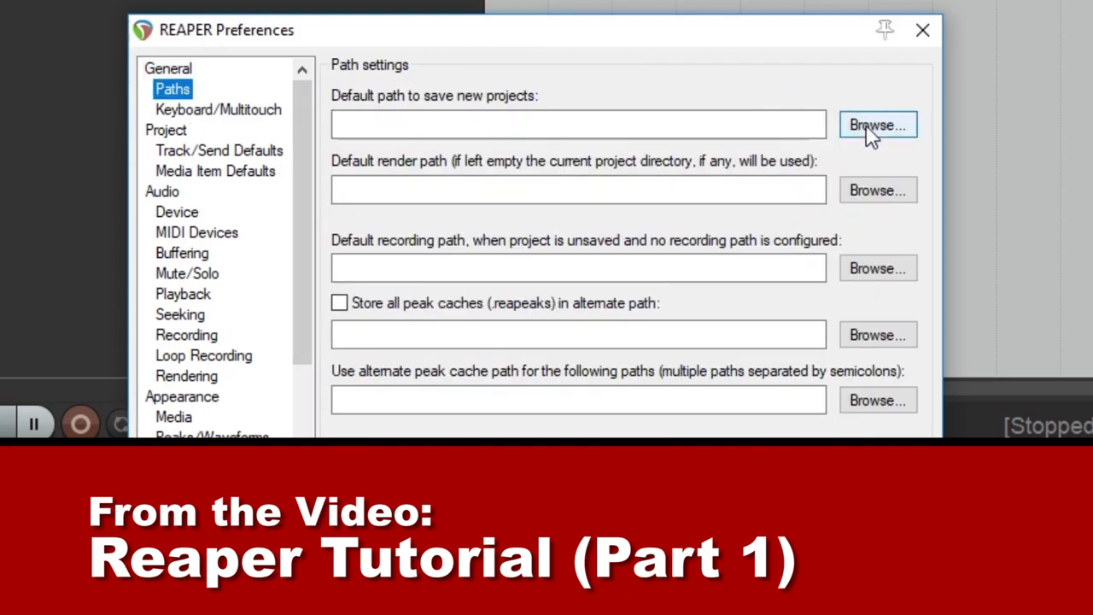
pyautogui.click(878, 125)
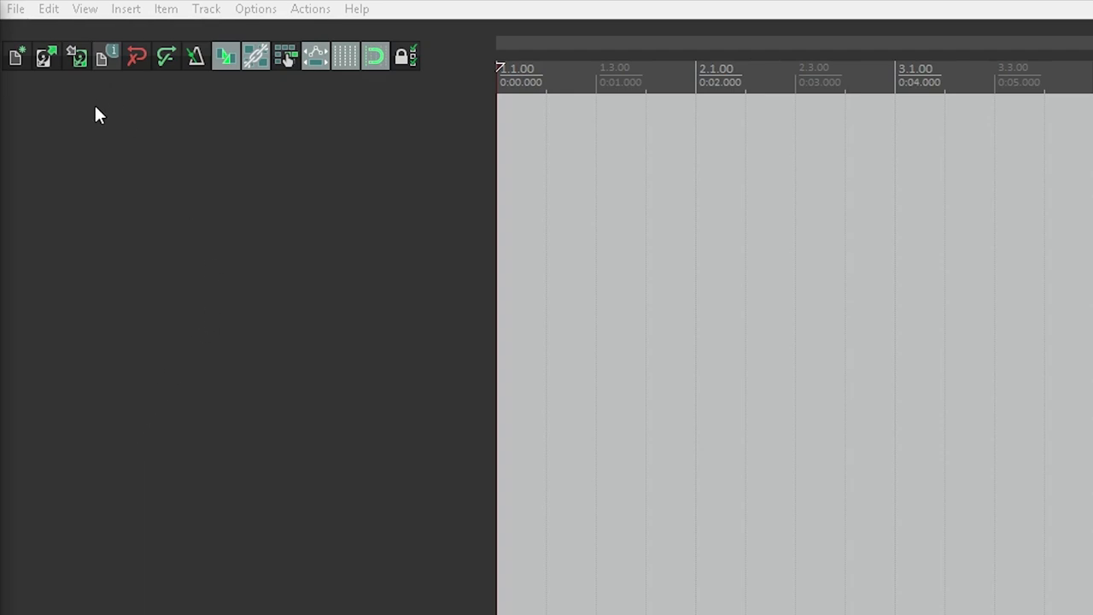
pyautogui.click(14, 9)
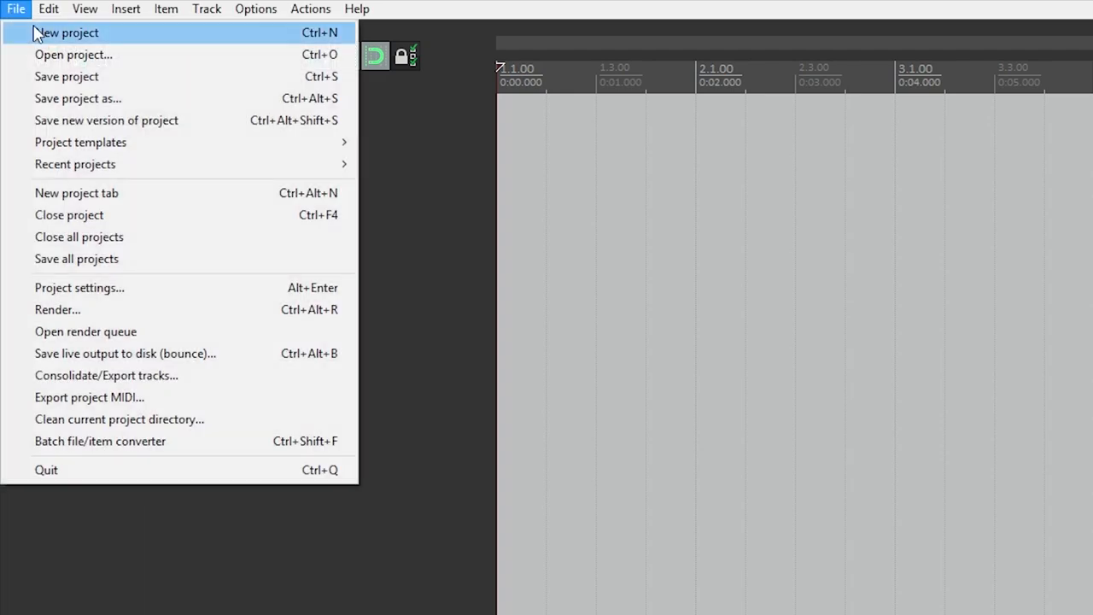
pyautogui.moveTo(65, 75)
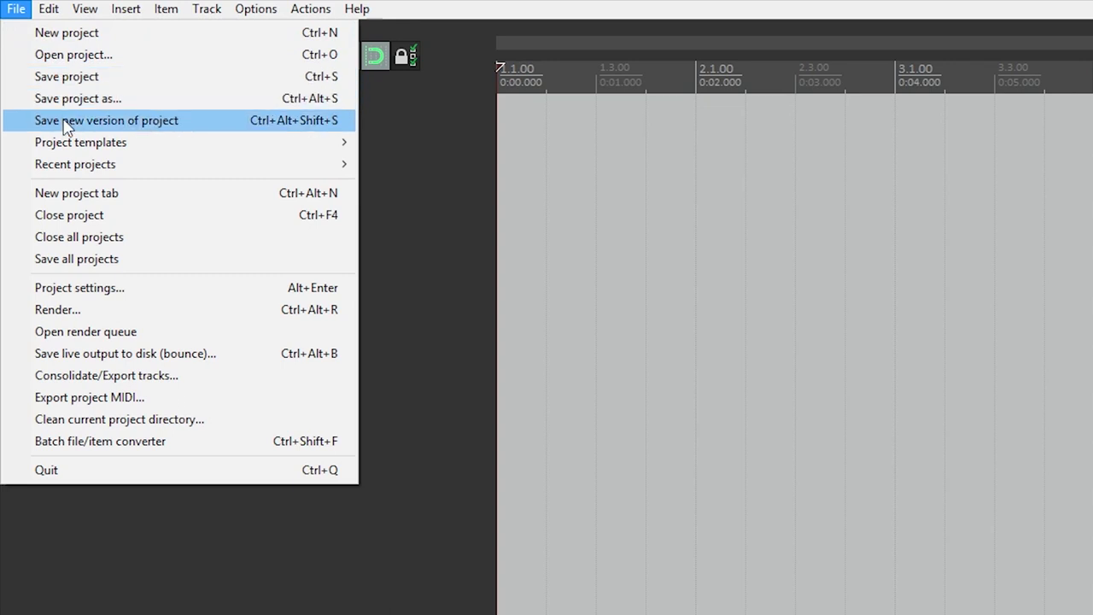
pyautogui.moveTo(68, 54)
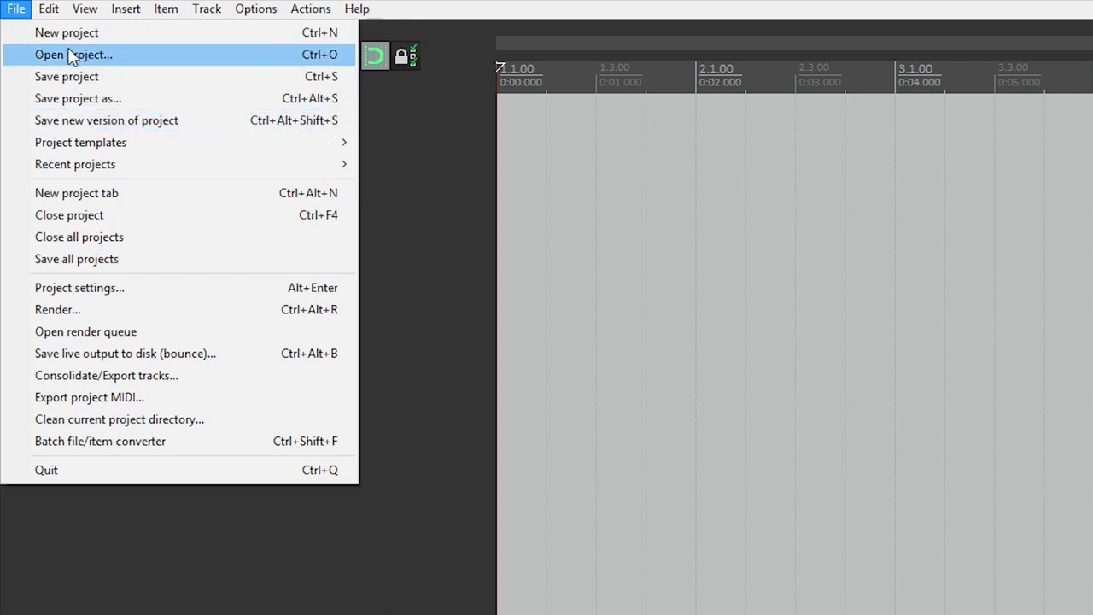
pyautogui.moveTo(101, 164)
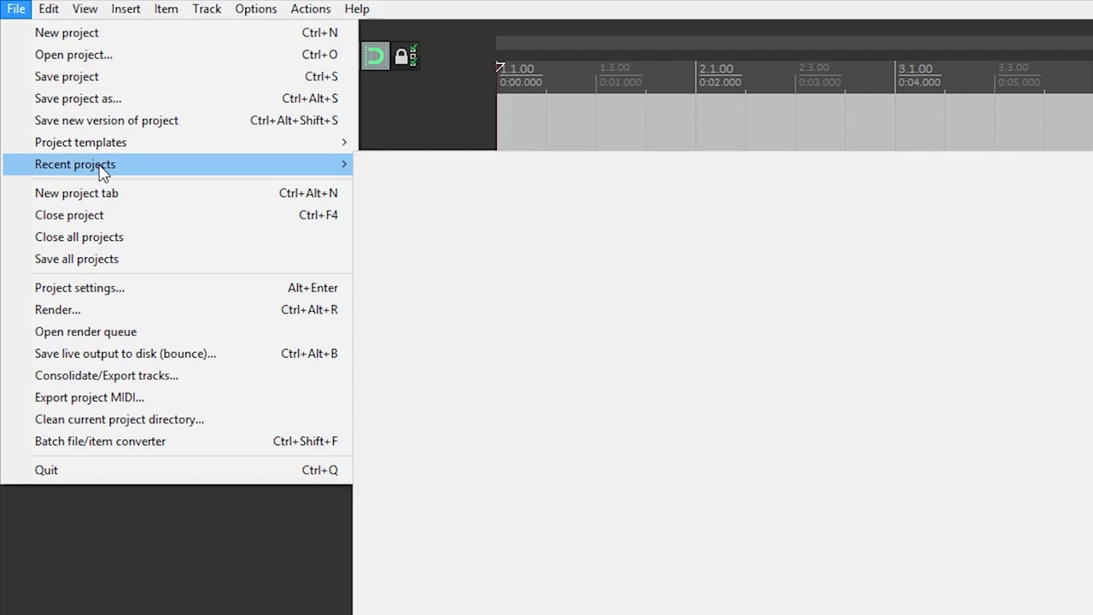
pyautogui.moveTo(72, 309)
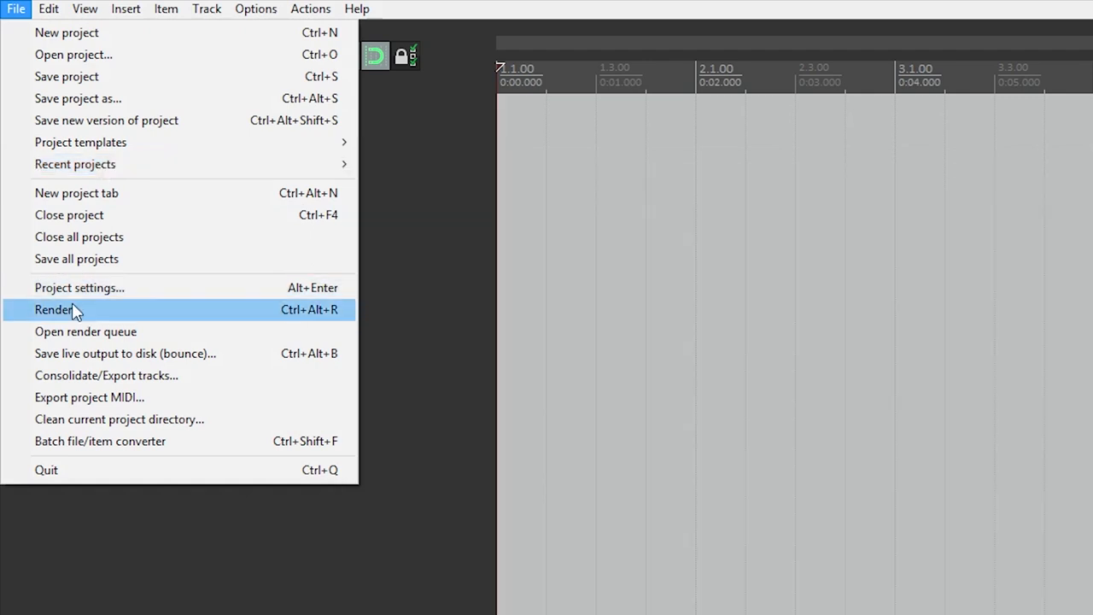
pyautogui.moveTo(82, 396)
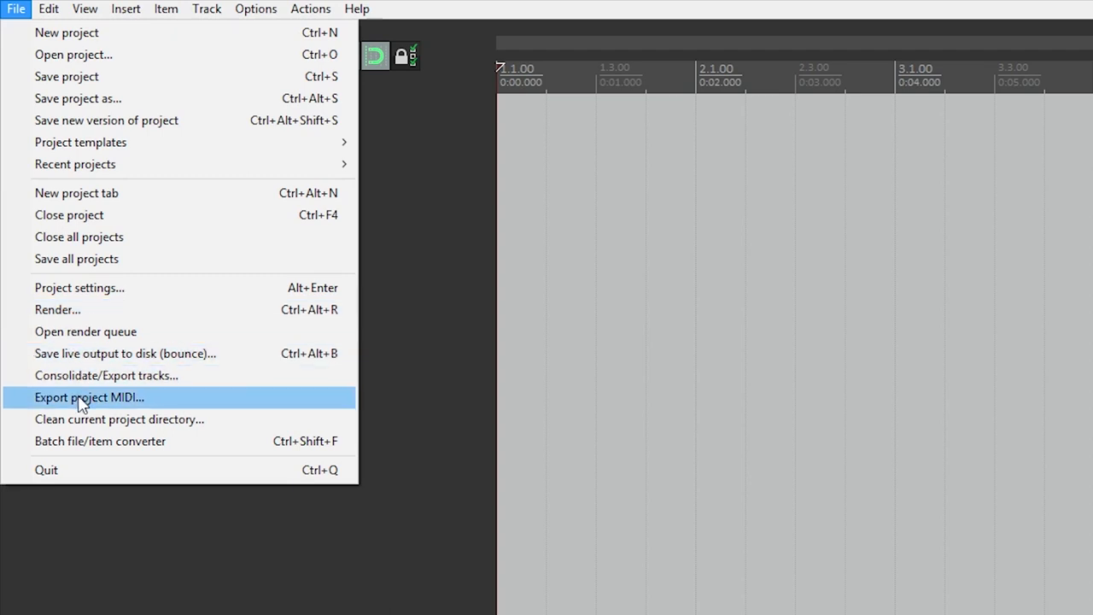
pyautogui.click(48, 8)
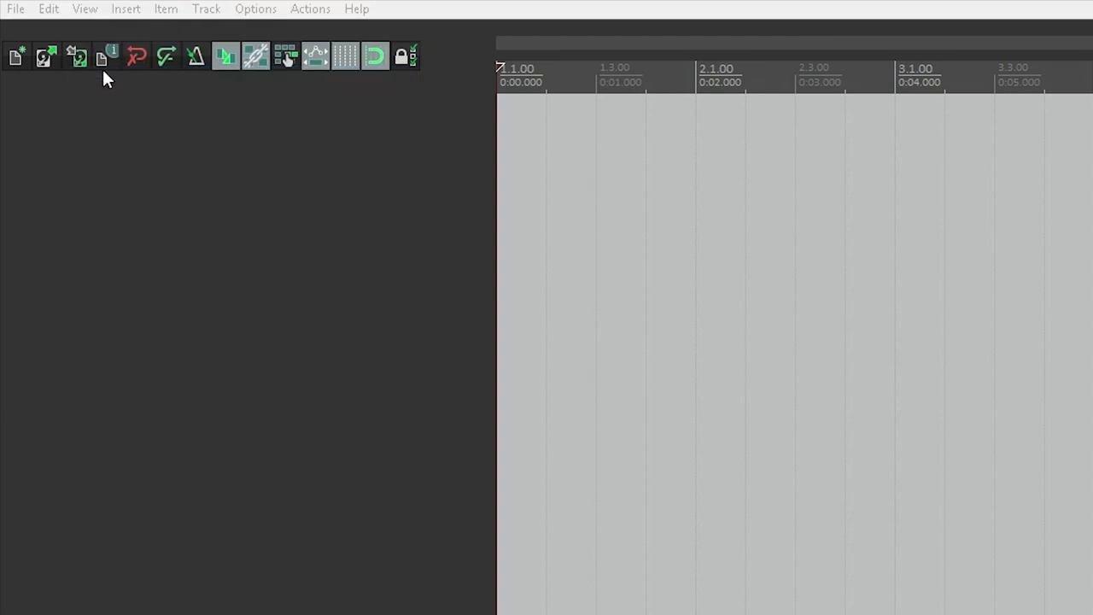
pyautogui.click(86, 9)
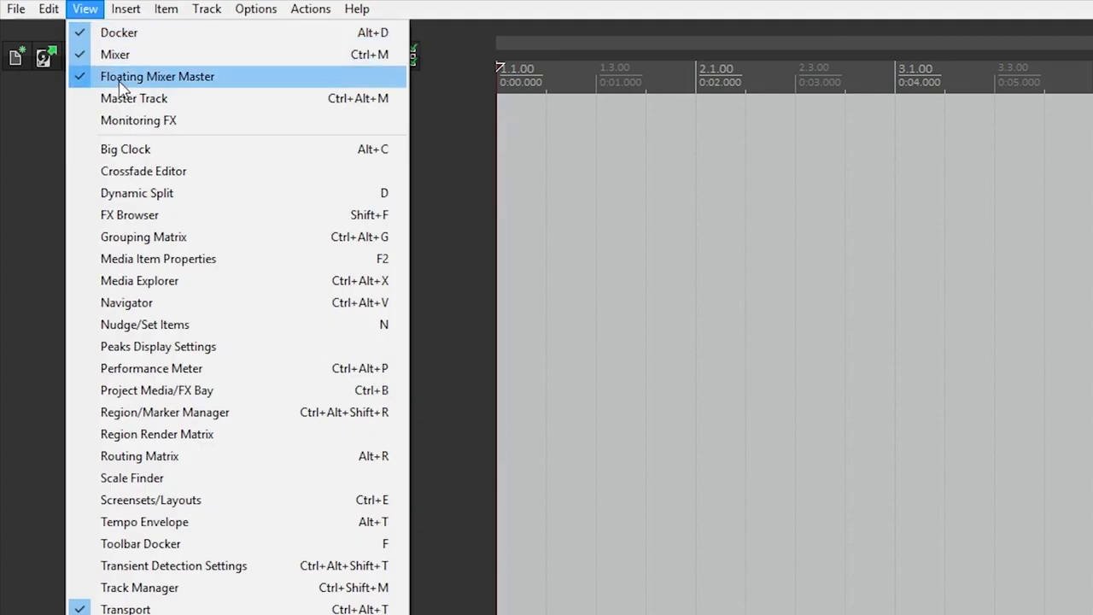
pyautogui.click(157, 75)
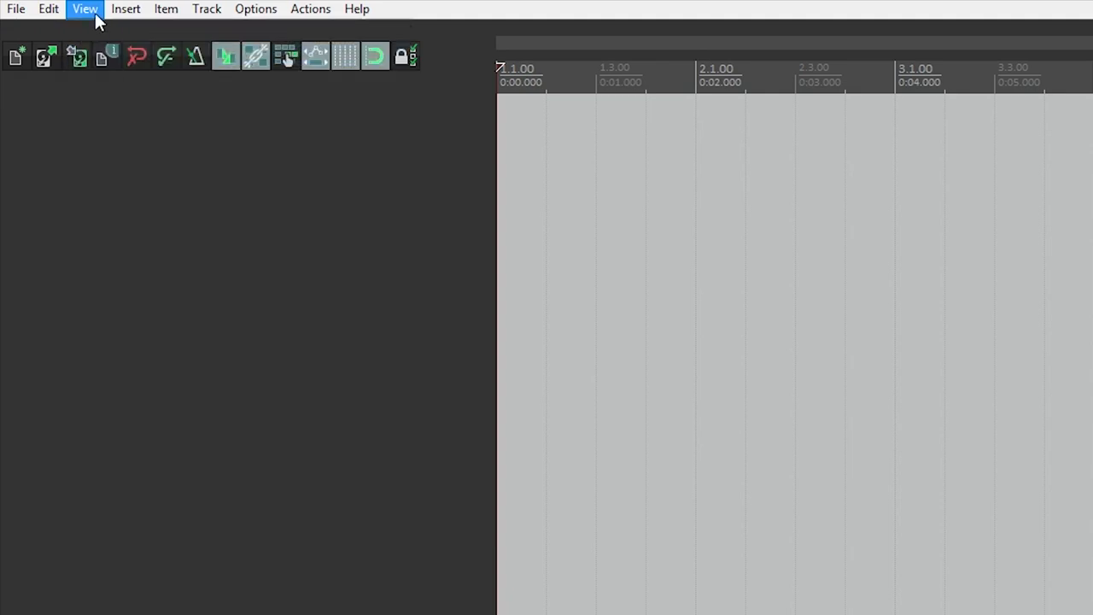
pyautogui.click(85, 9)
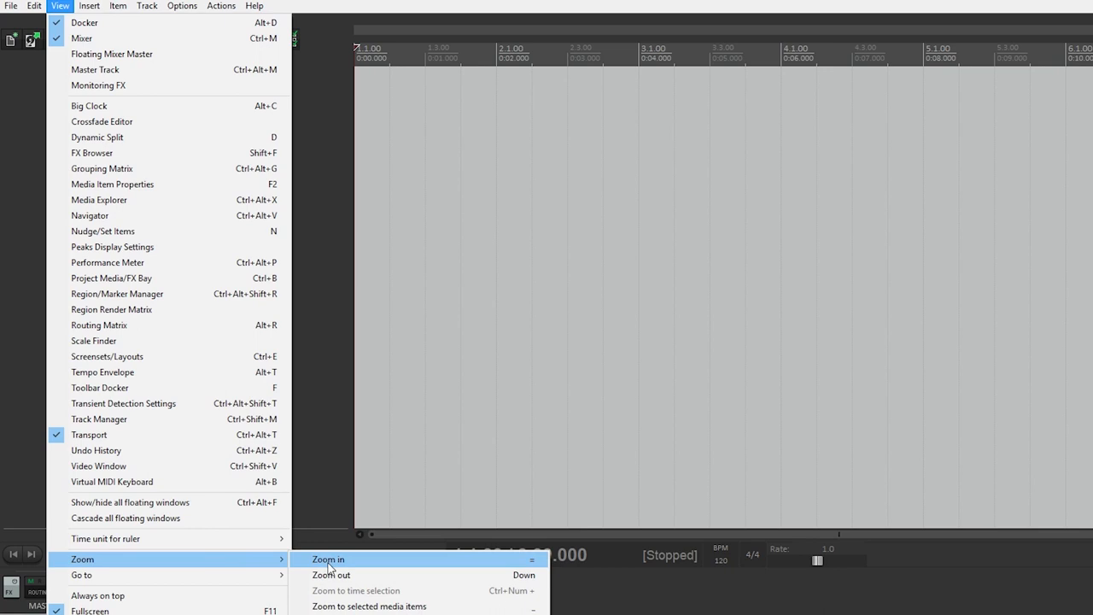
pyautogui.click(327, 558)
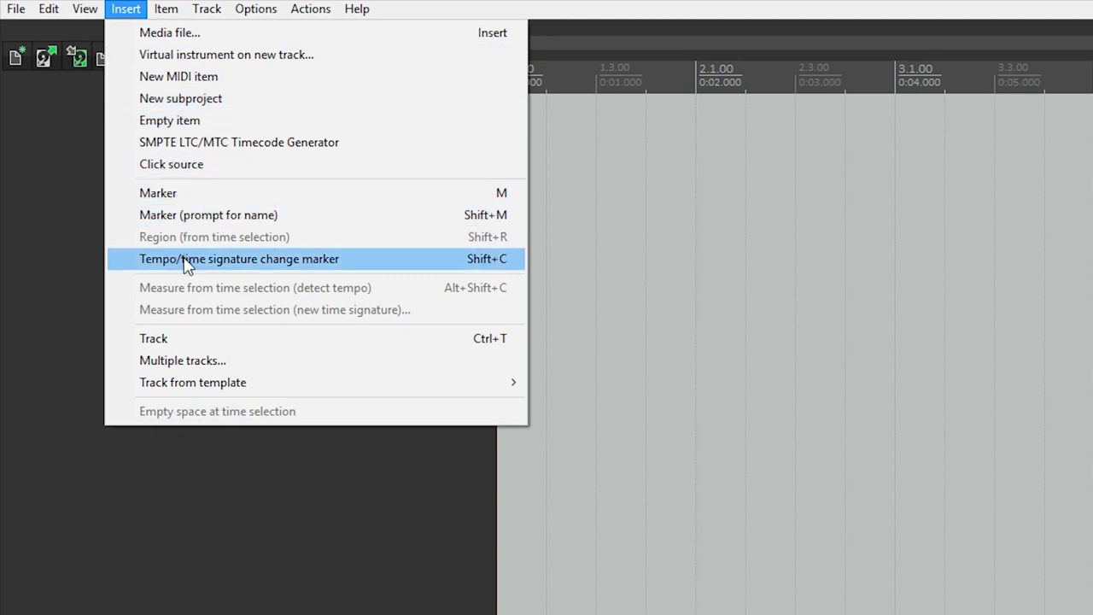
pyautogui.moveTo(154, 339)
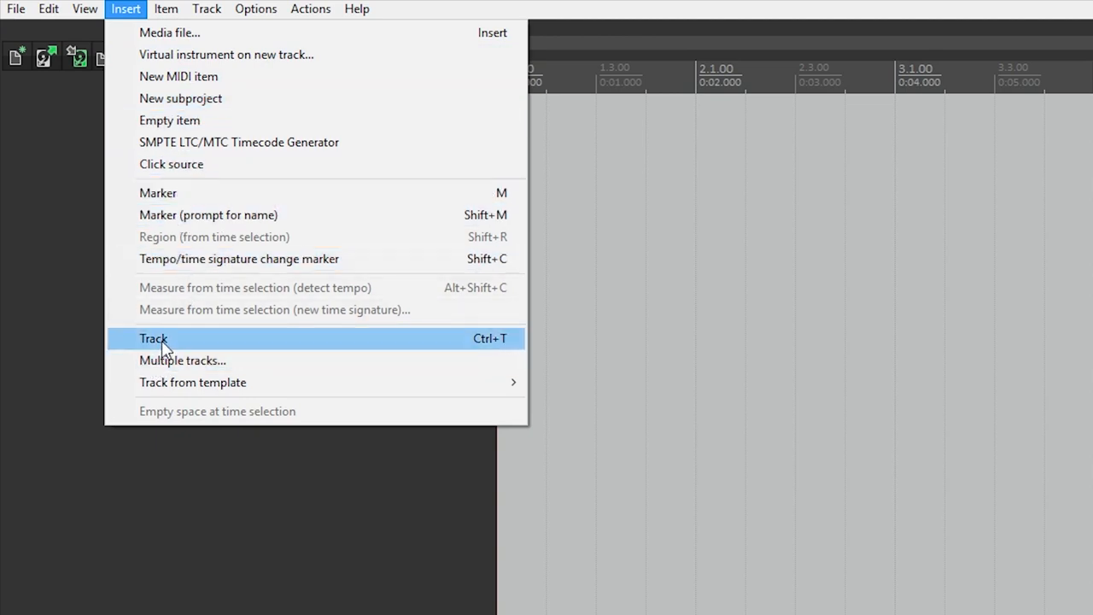
# Step: Browse the Item menu's editing commands before moving on to the Track menu
pyautogui.click(165, 8)
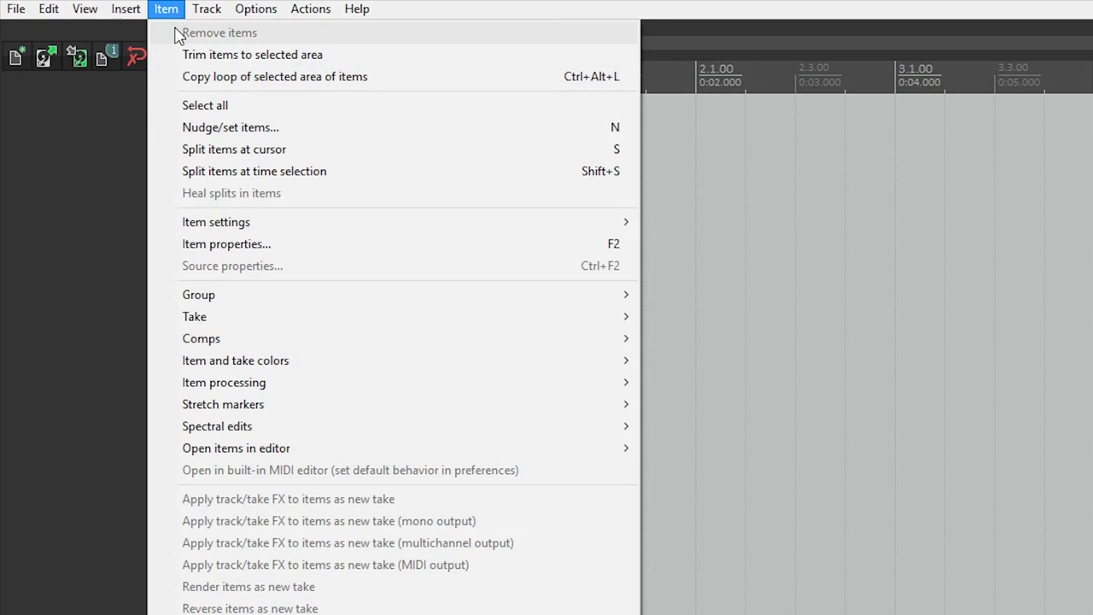
pyautogui.moveTo(201, 192)
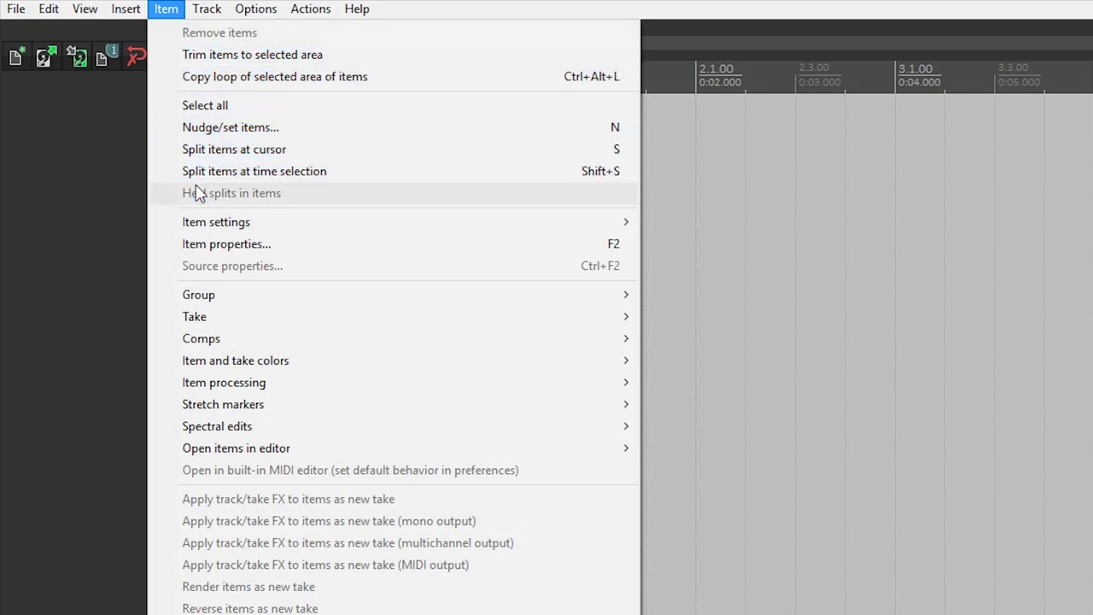
pyautogui.moveTo(194, 316)
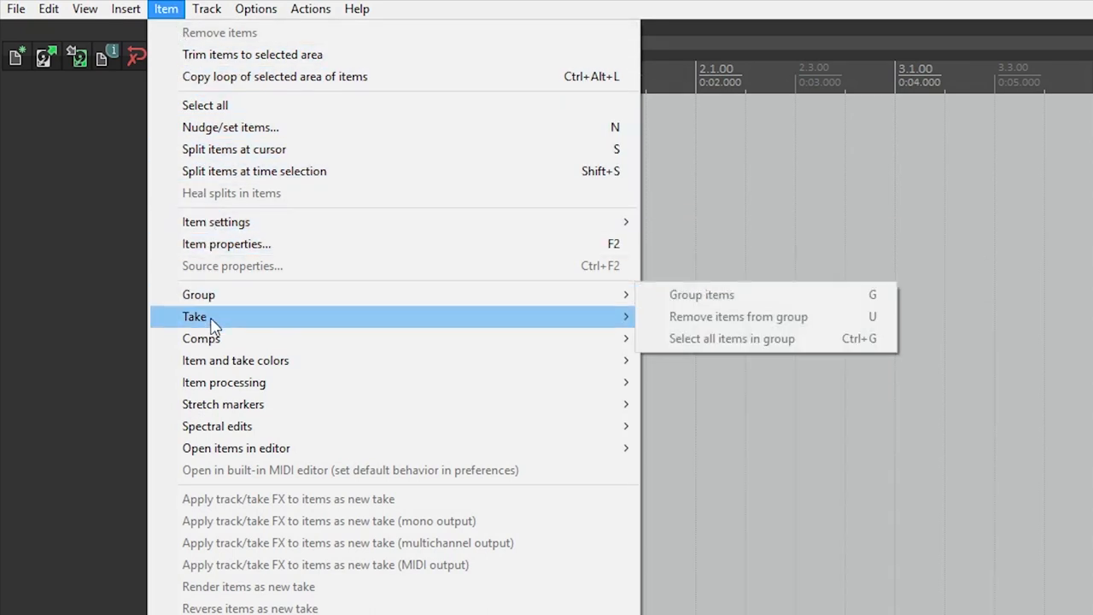
pyautogui.moveTo(222, 403)
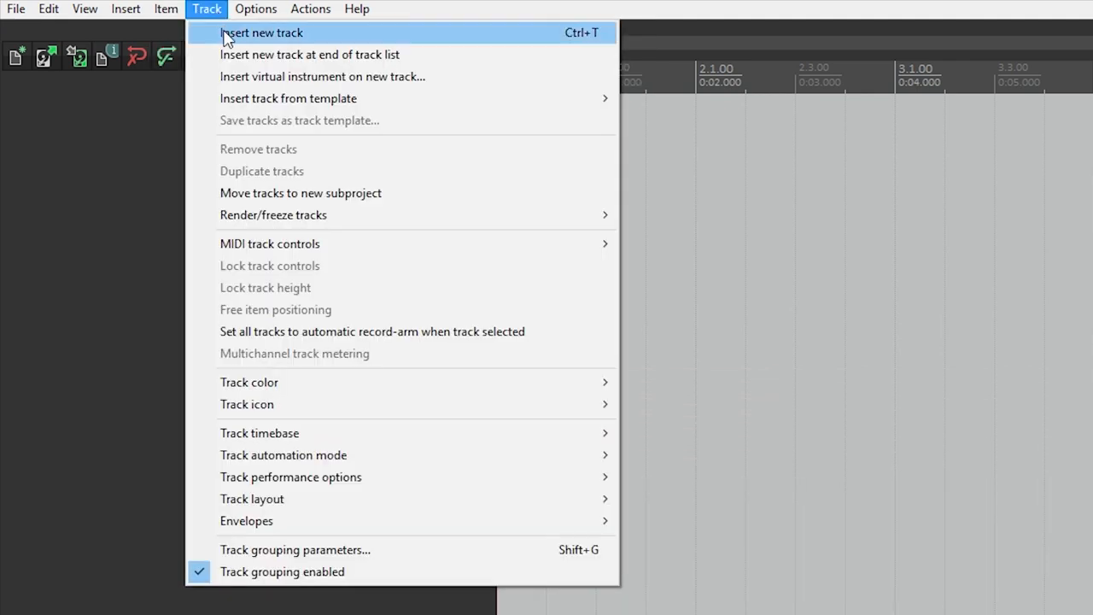
# Step: Insert a new track, name it 'Drums', and return to the Track menu for colouring
pyautogui.click(263, 32)
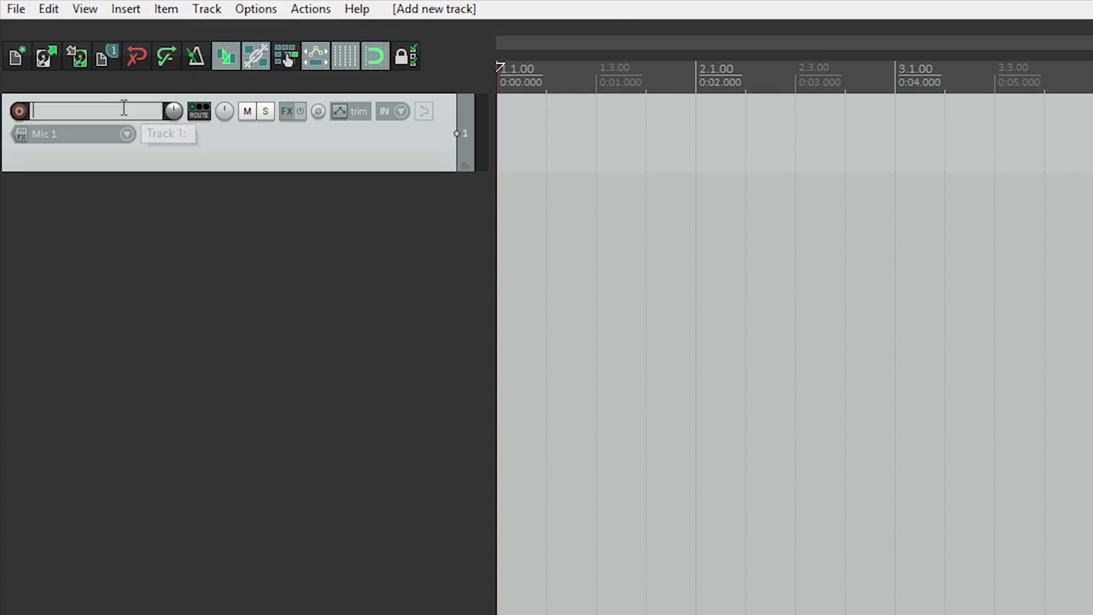
pyautogui.write('Dru')
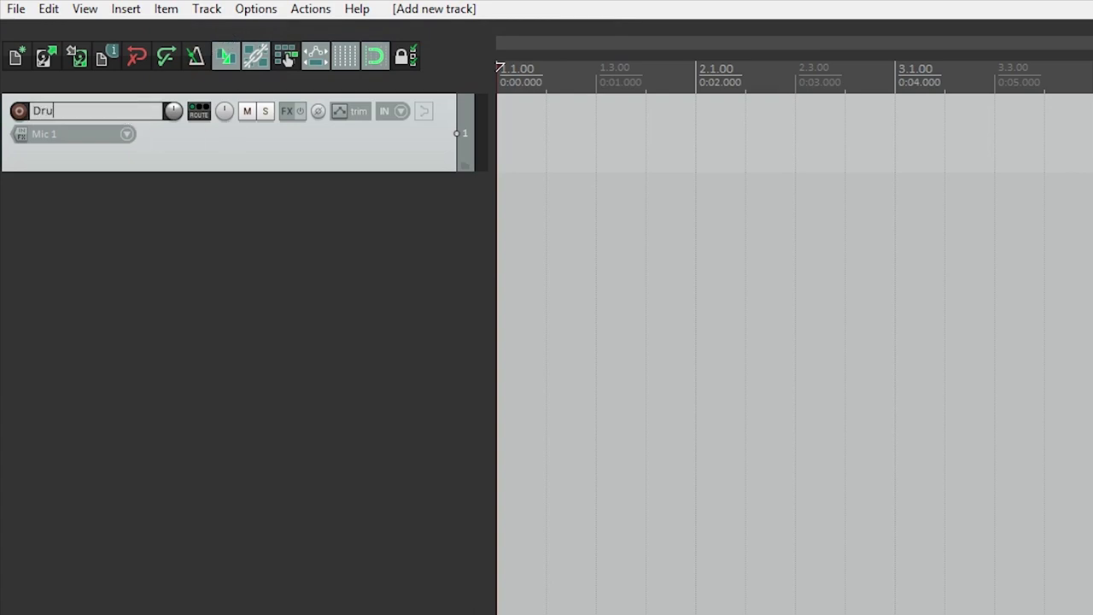
pyautogui.write('ms')
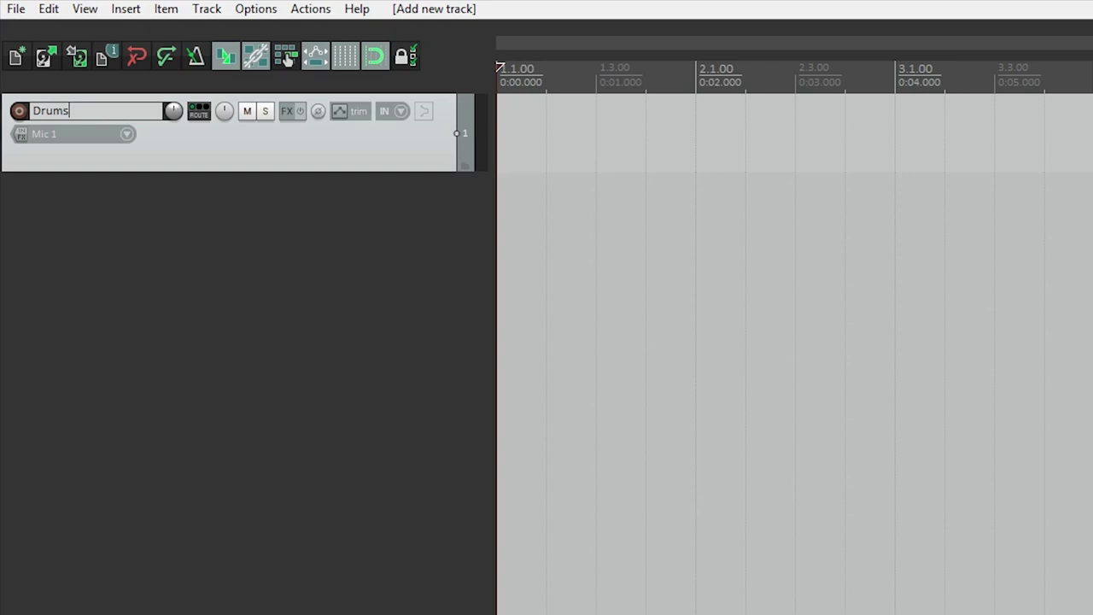
pyautogui.click(205, 8)
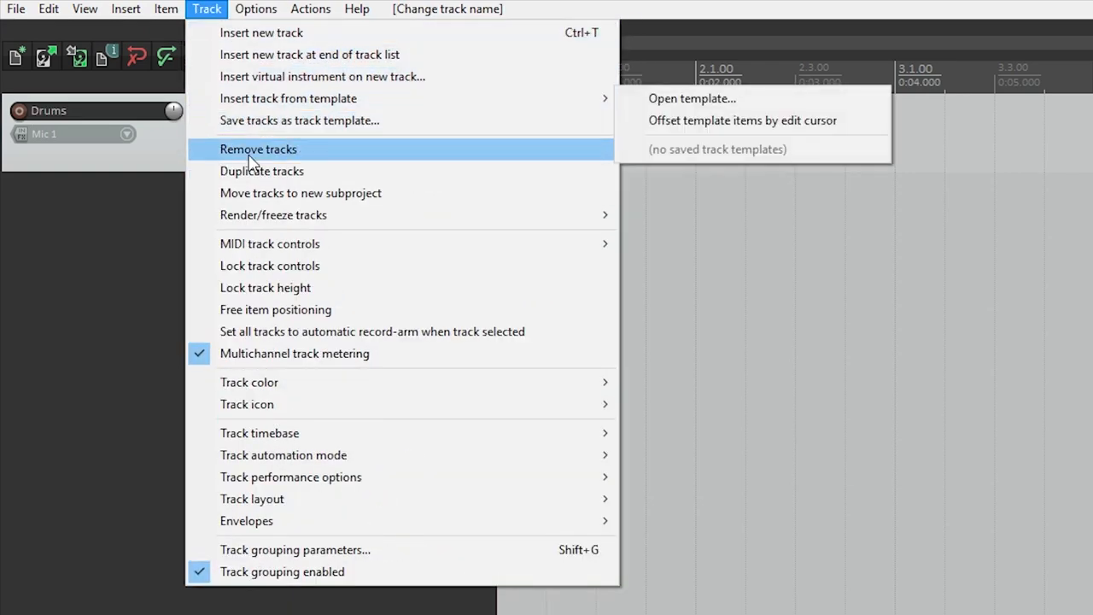
pyautogui.moveTo(273, 215)
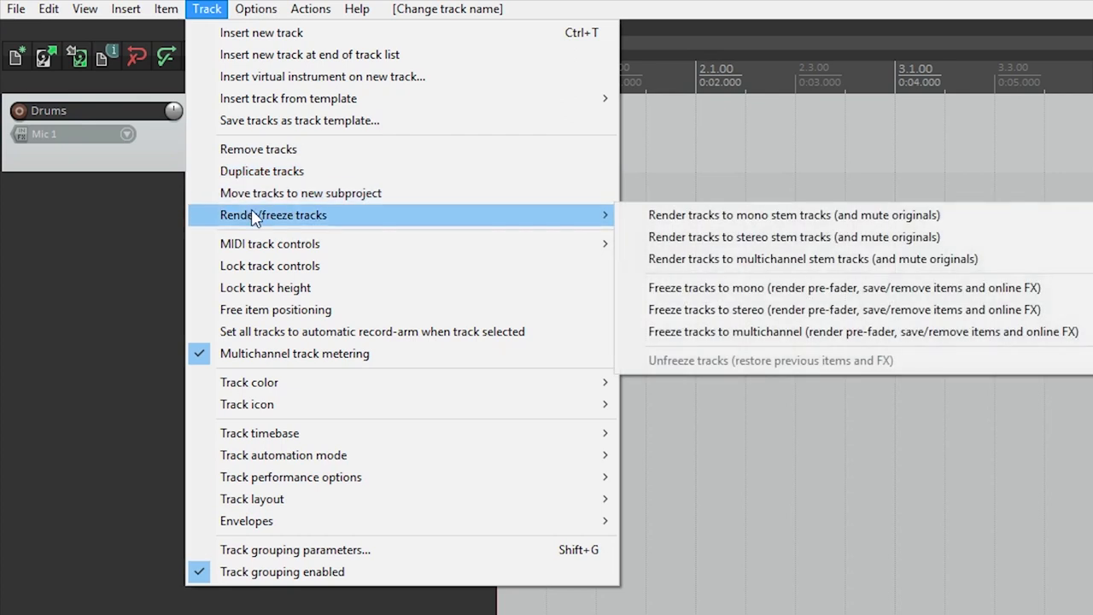
pyautogui.moveTo(270, 267)
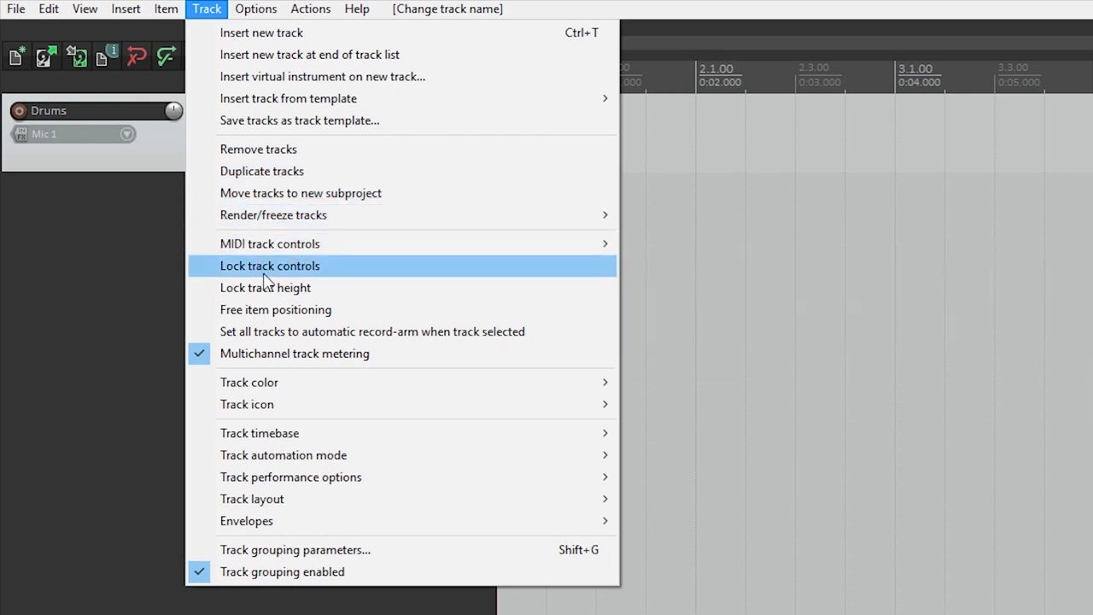
pyautogui.moveTo(284, 454)
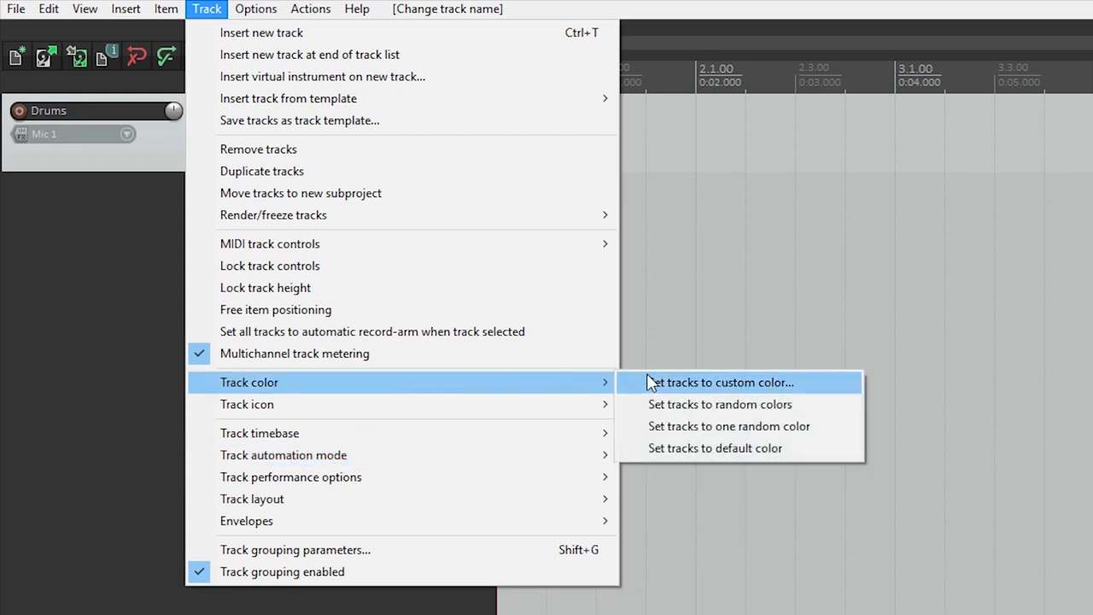
# Step: Give the Drums track a custom red colour
pyautogui.click(720, 382)
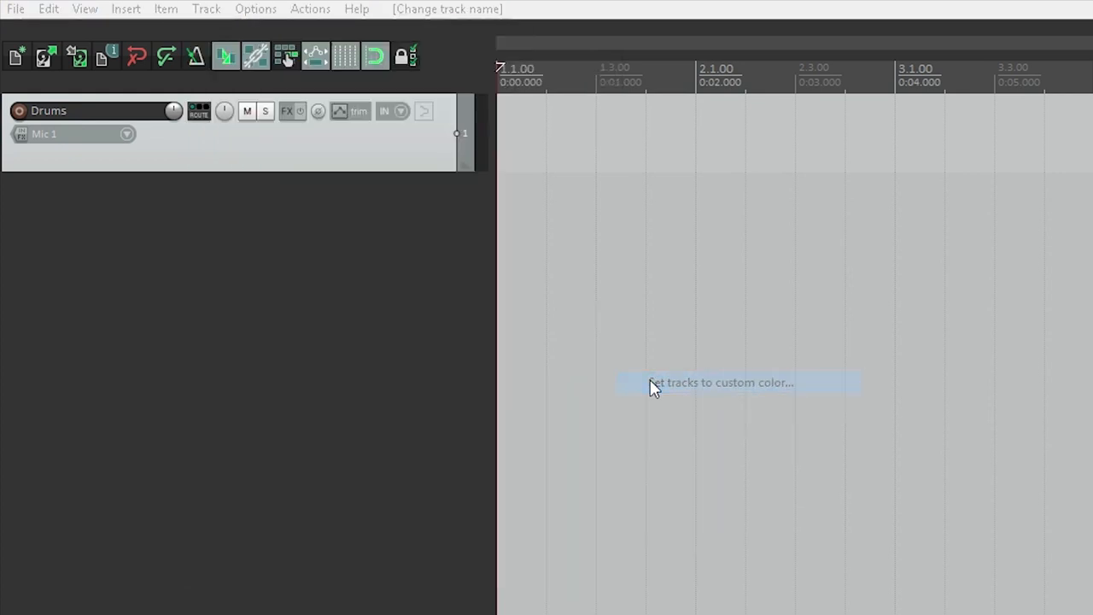
pyautogui.click(721, 383)
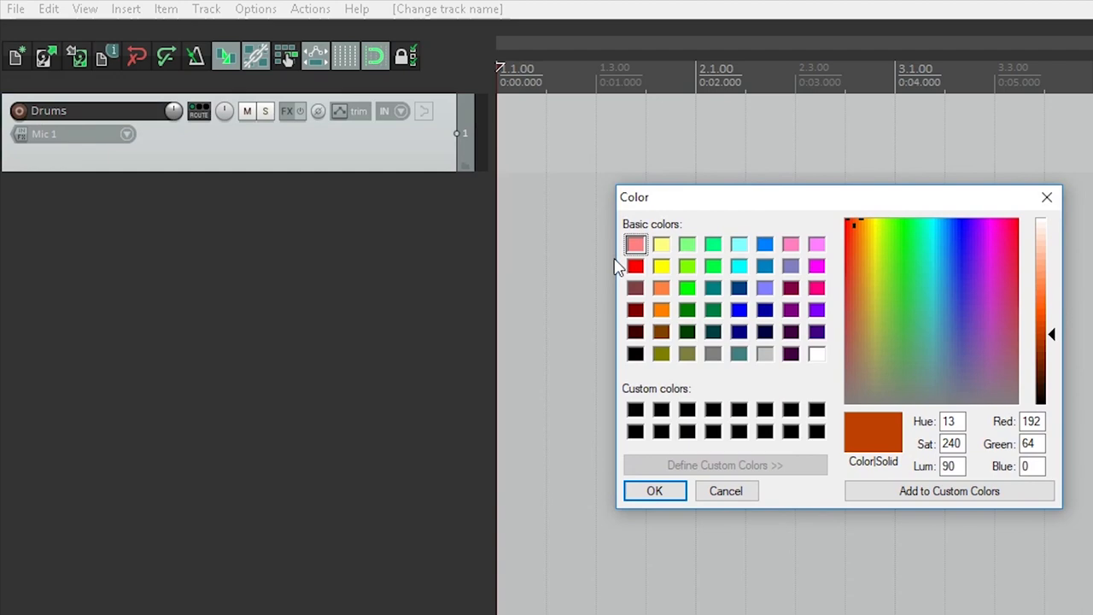
pyautogui.click(654, 490)
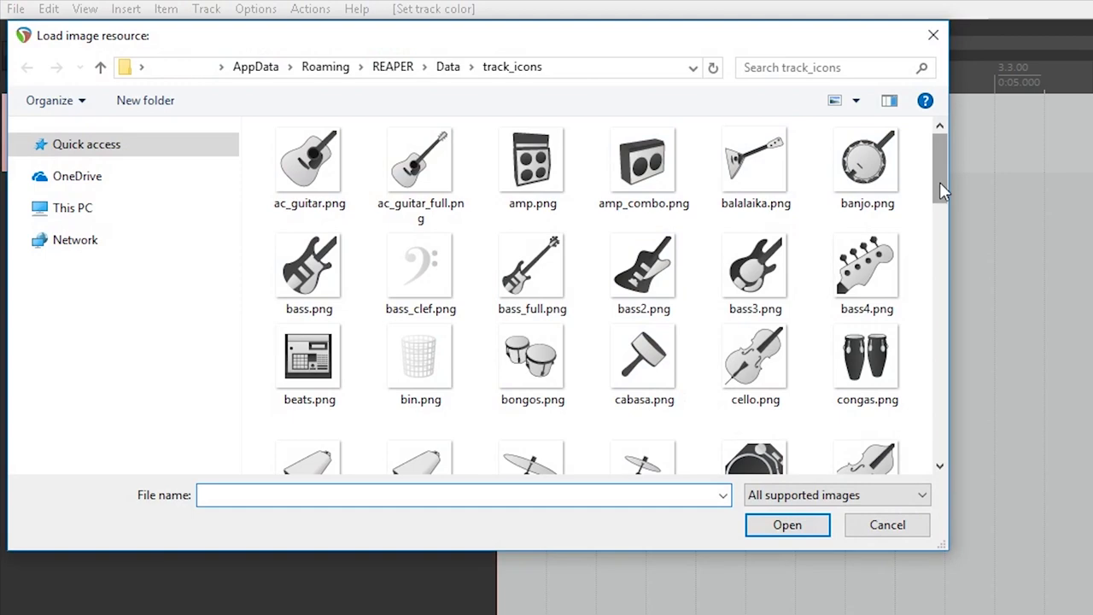
# Step: Load drums.png from the track_icons folder as the Drums track icon
pyautogui.click(420, 218)
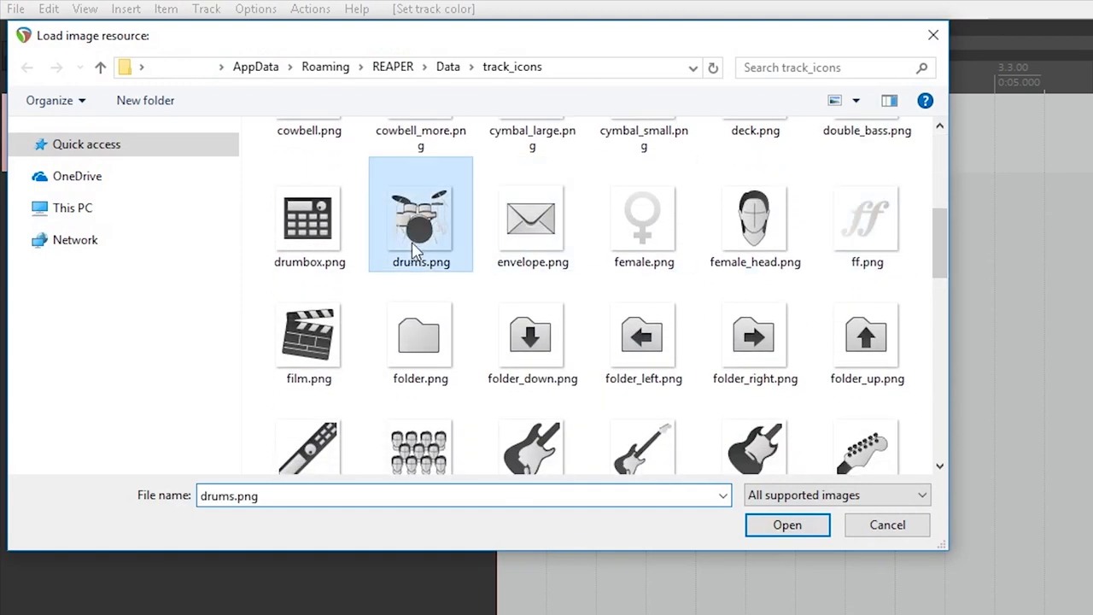
pyautogui.click(785, 524)
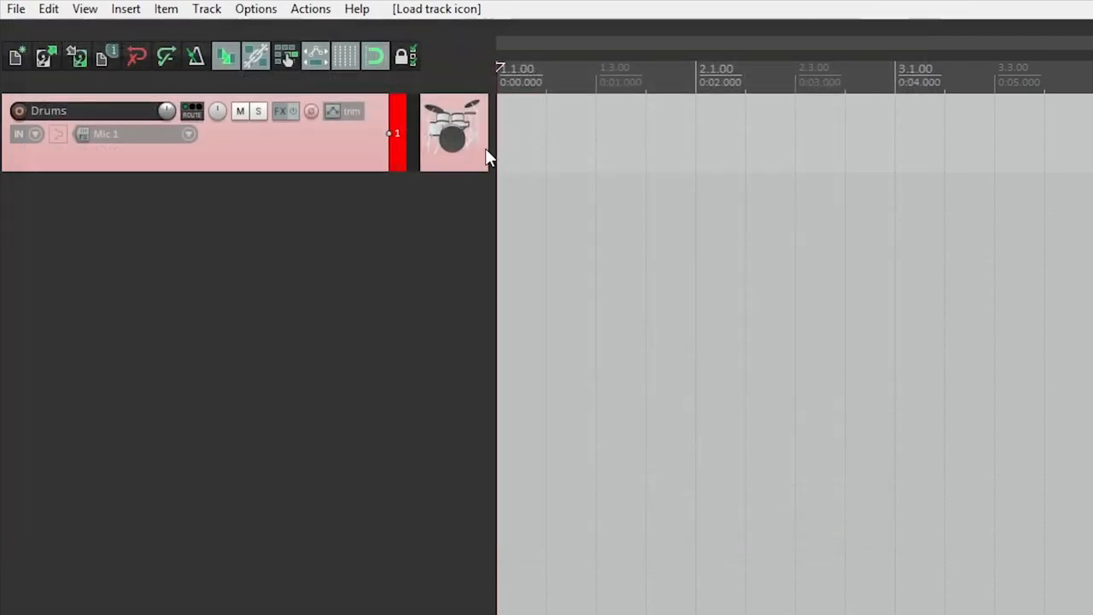
pyautogui.moveTo(435, 203)
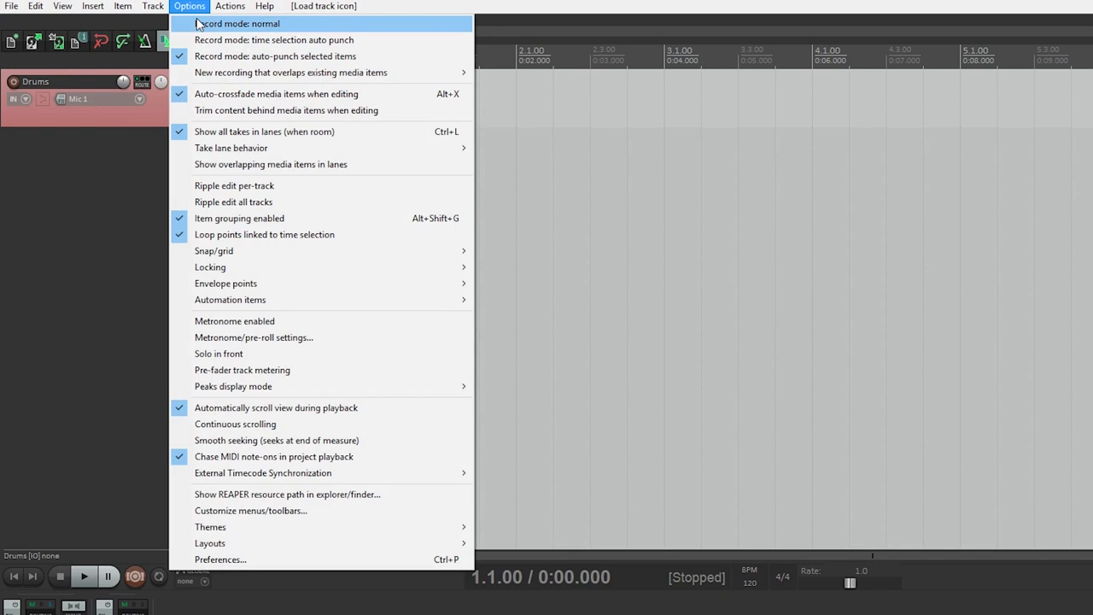
pyautogui.moveTo(263, 99)
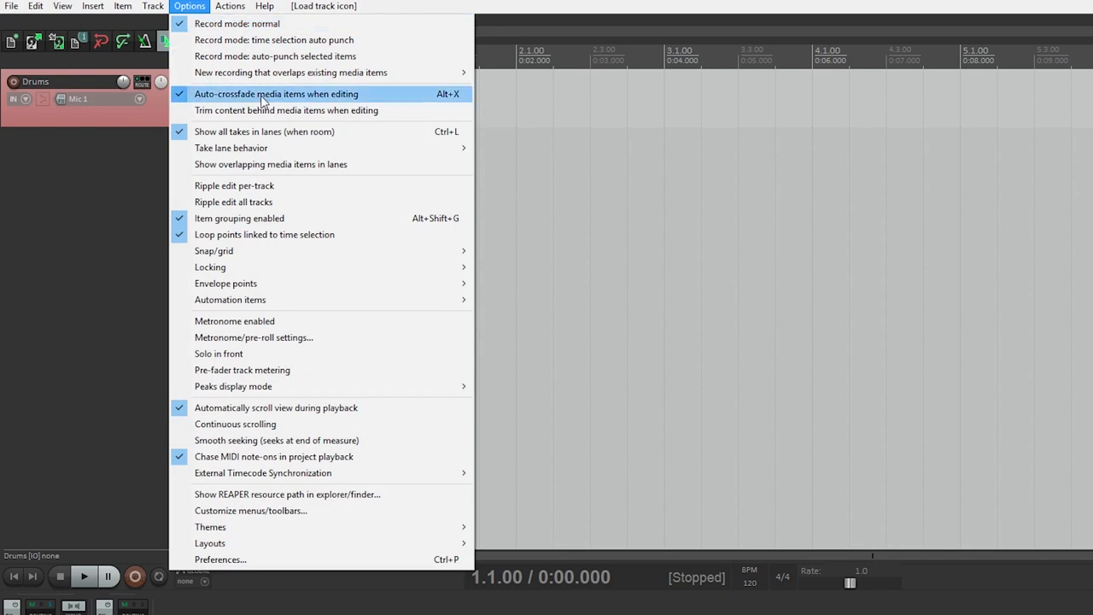
pyautogui.moveTo(287, 110)
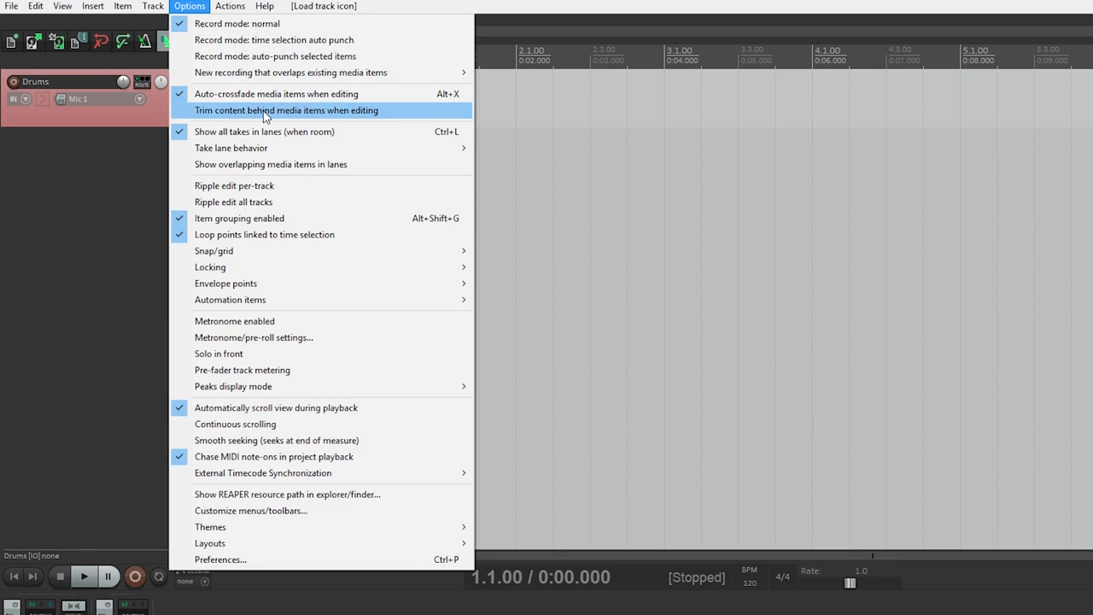
pyautogui.moveTo(230, 146)
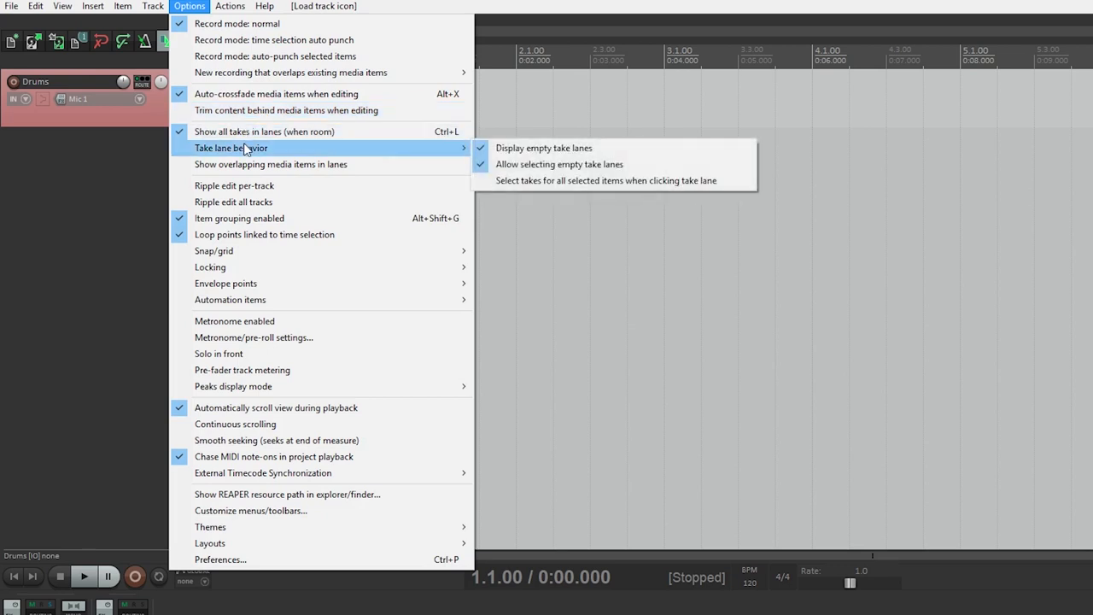
pyautogui.moveTo(543, 146)
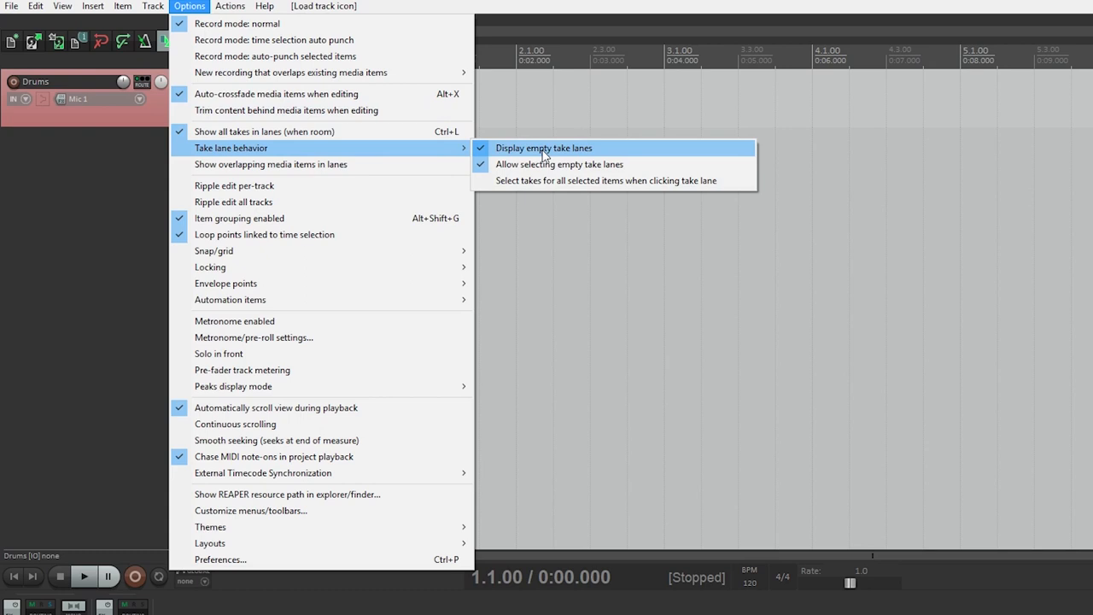
pyautogui.moveTo(538, 181)
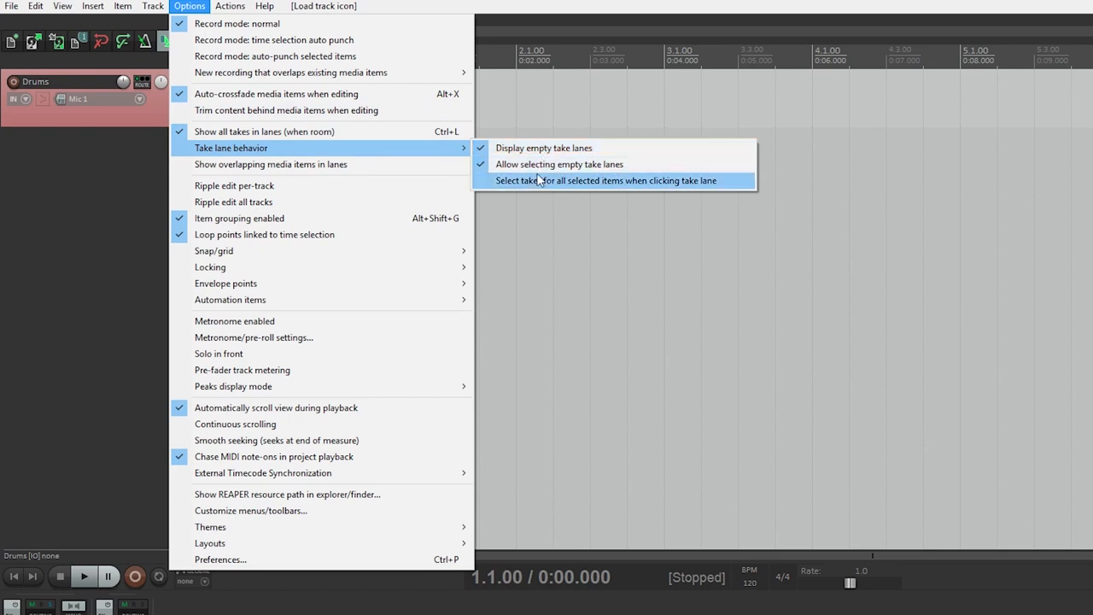
pyautogui.moveTo(357, 132)
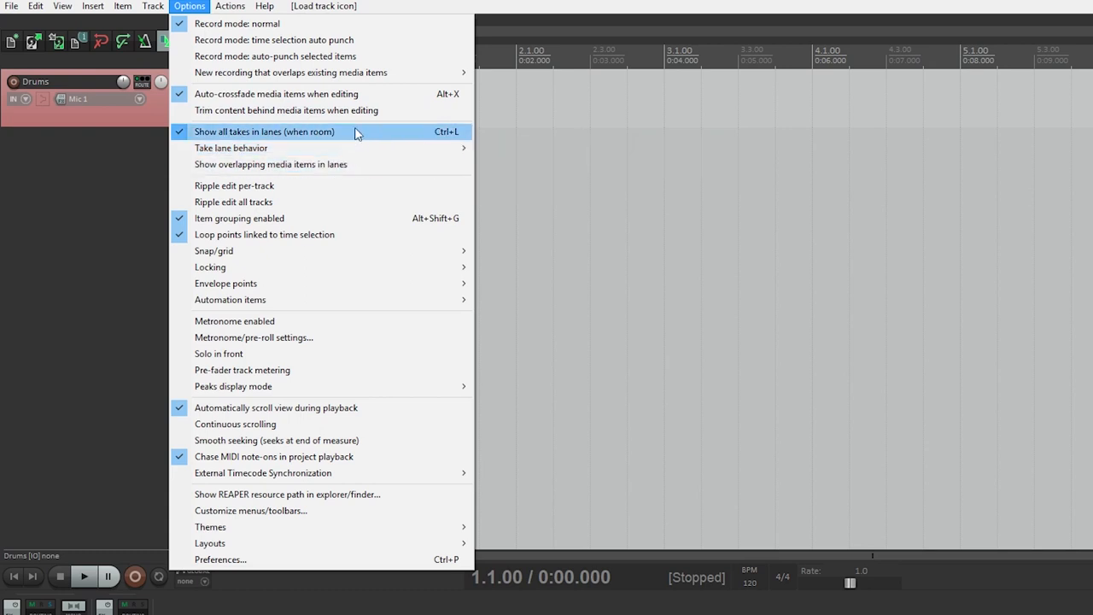
pyautogui.moveTo(213, 249)
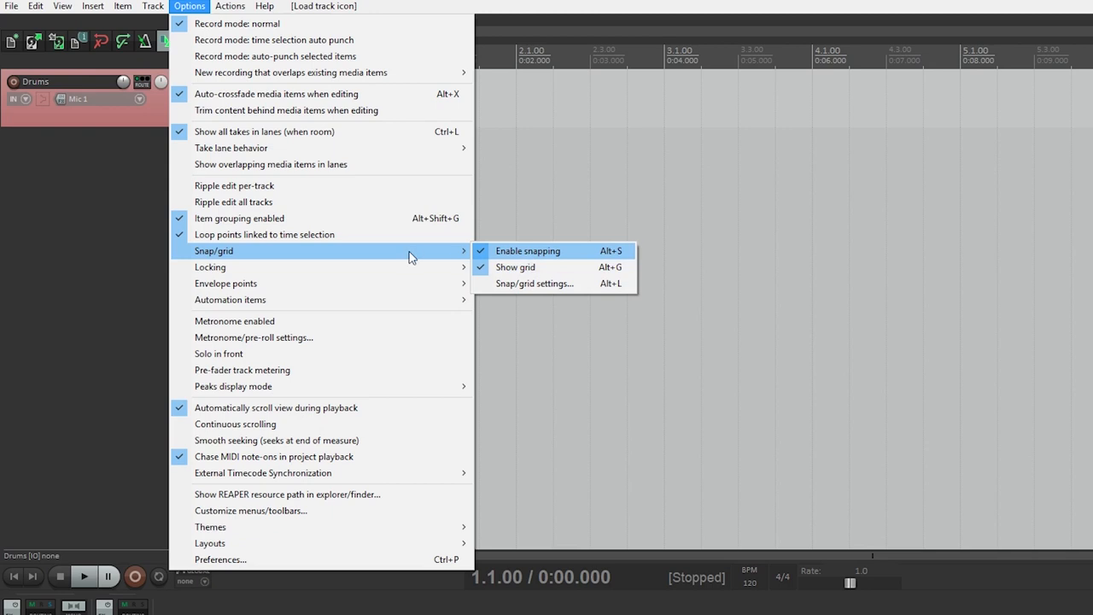
pyautogui.moveTo(533, 266)
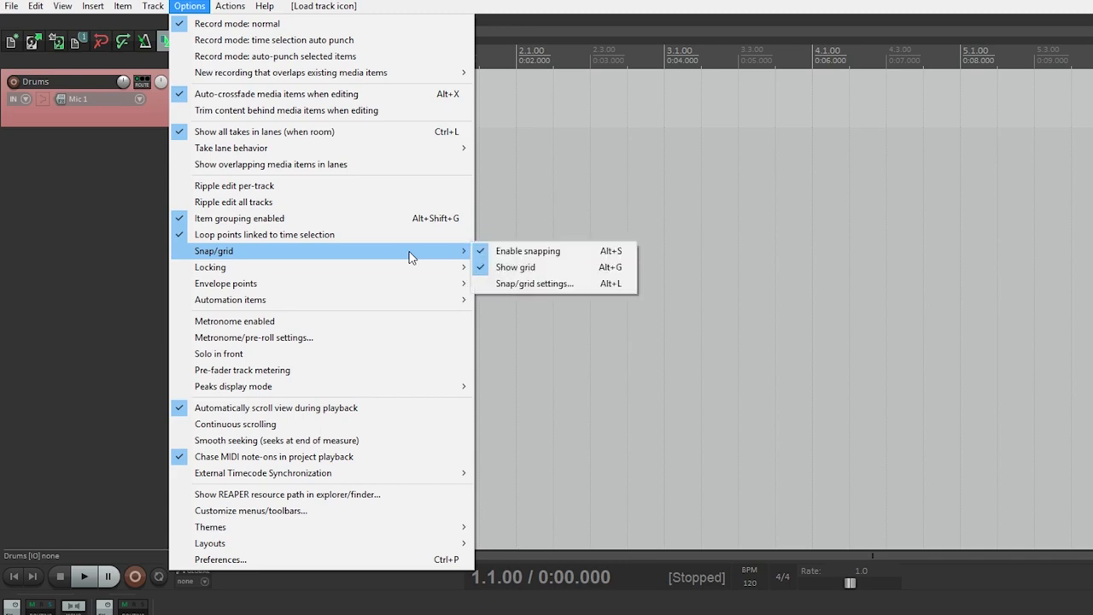
pyautogui.click(252, 339)
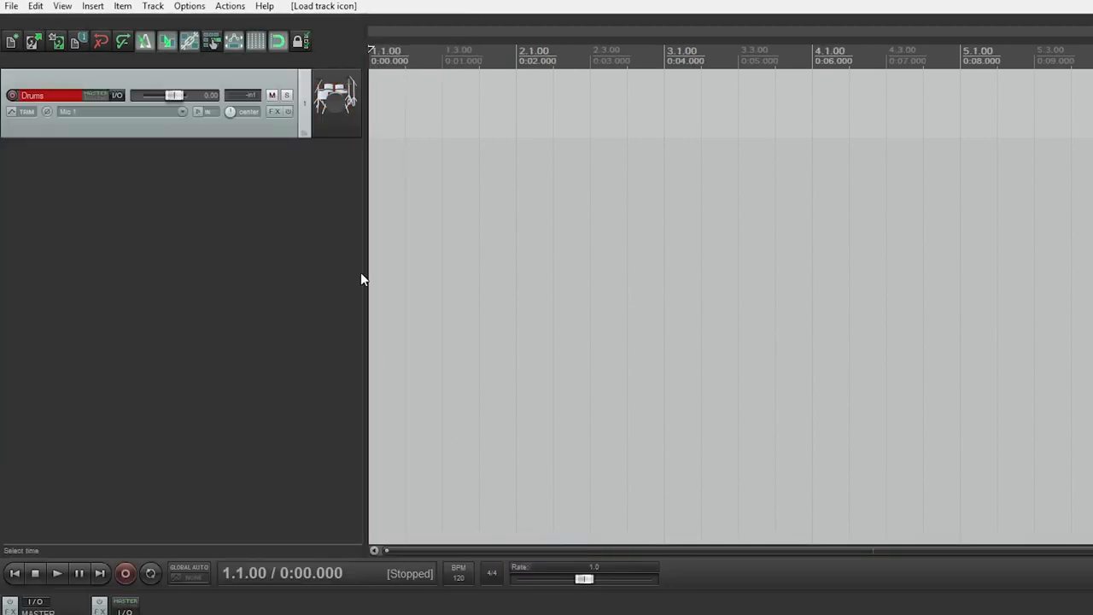
pyautogui.click(188, 7)
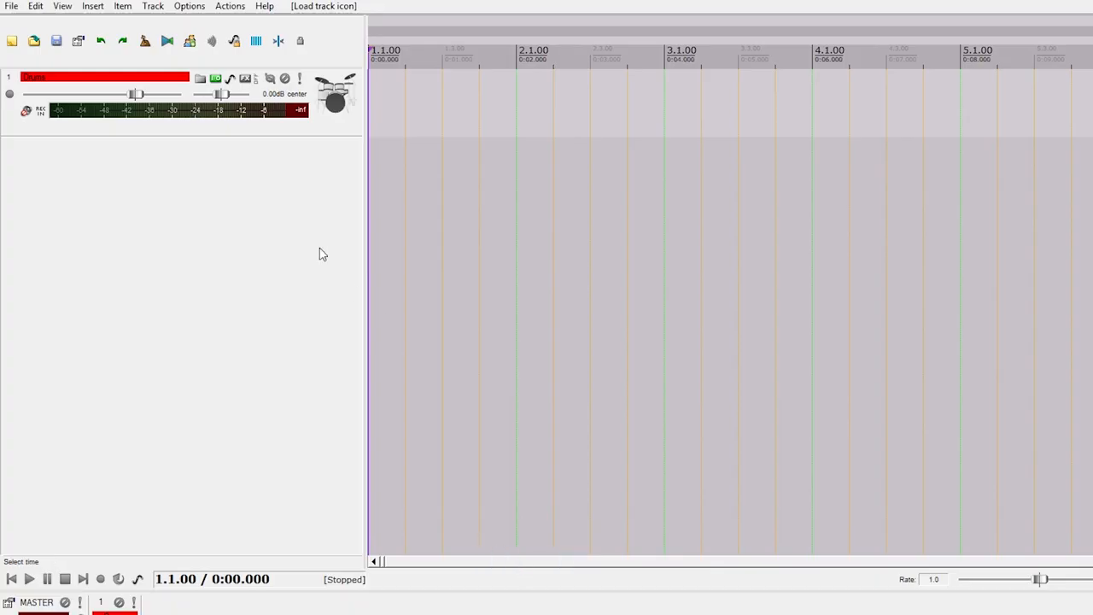
pyautogui.click(188, 6)
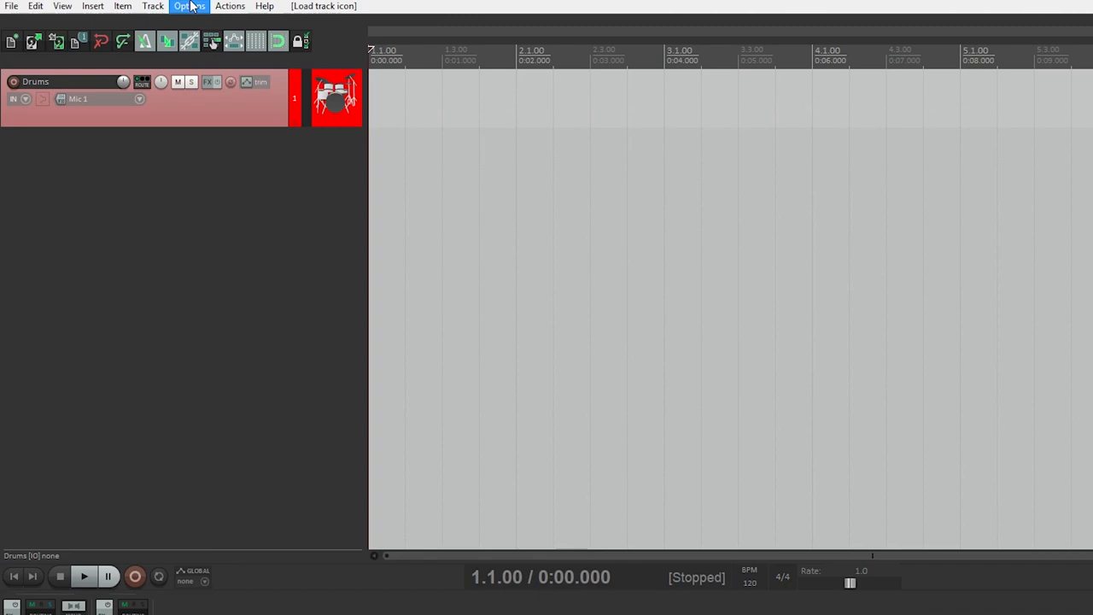
pyautogui.click(188, 7)
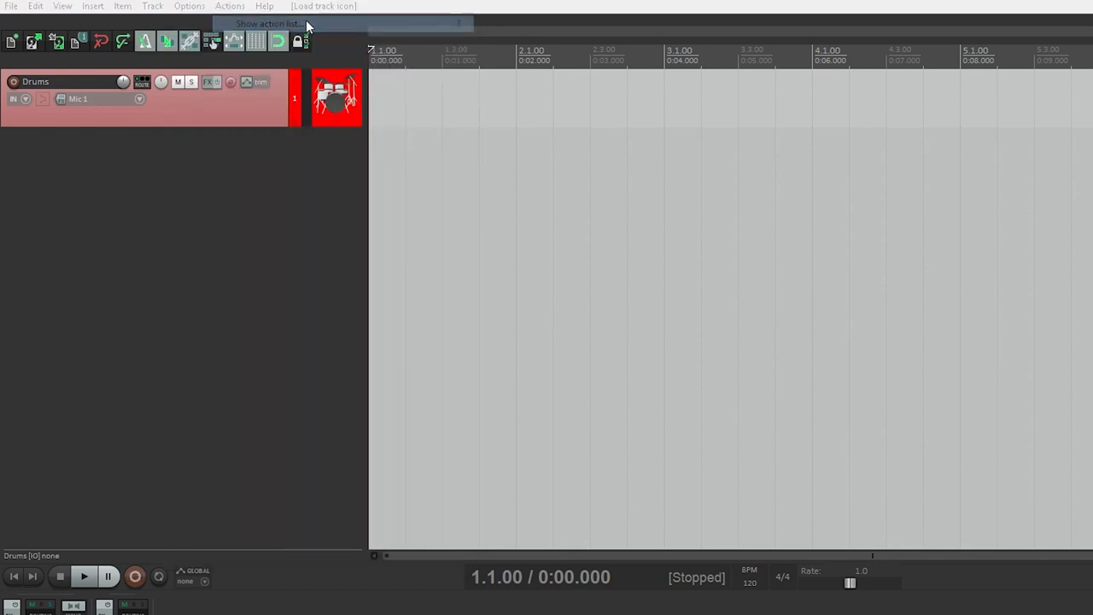
pyautogui.click(269, 24)
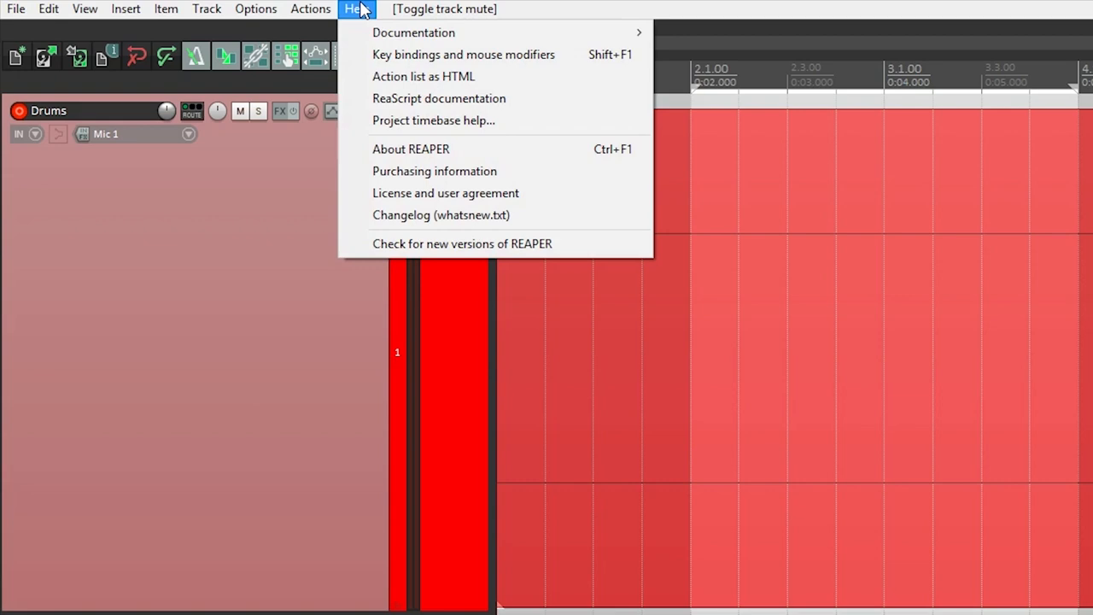
pyautogui.moveTo(402, 38)
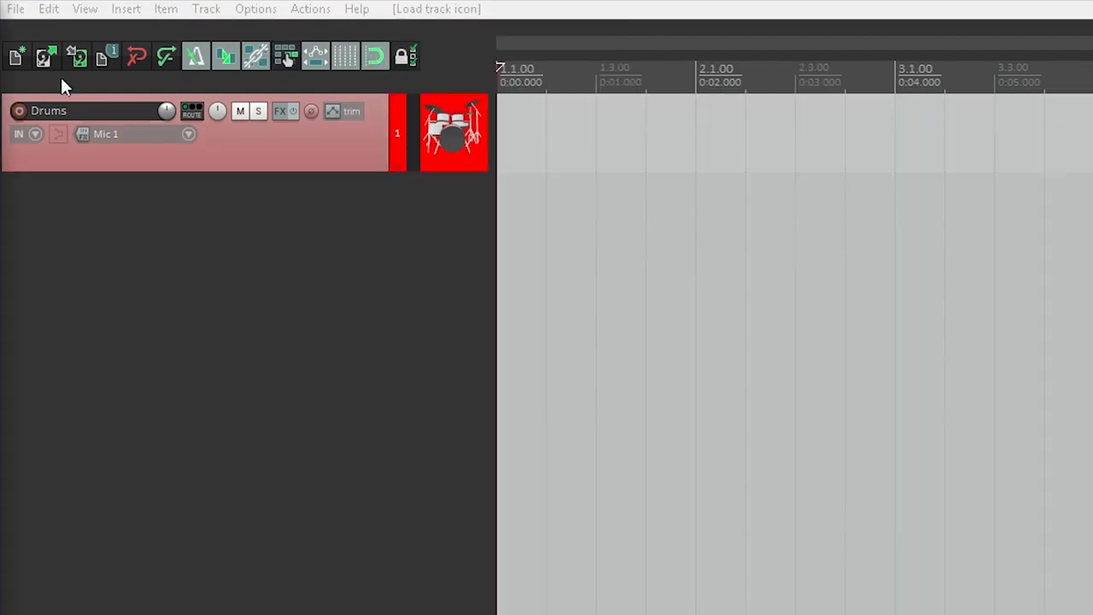
pyautogui.moveTo(46, 56)
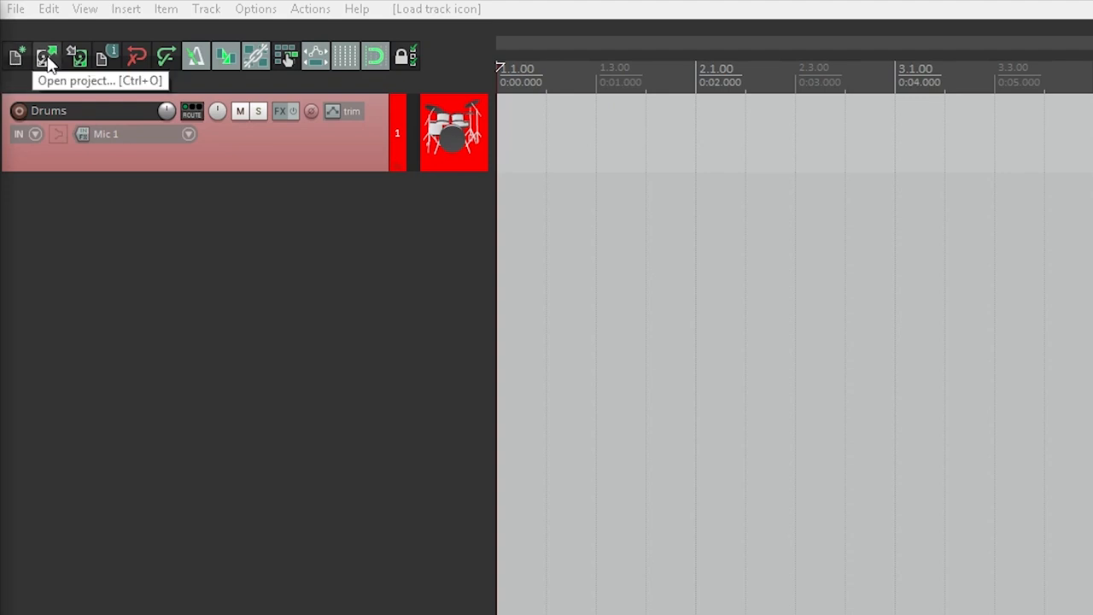
pyautogui.moveTo(77, 56)
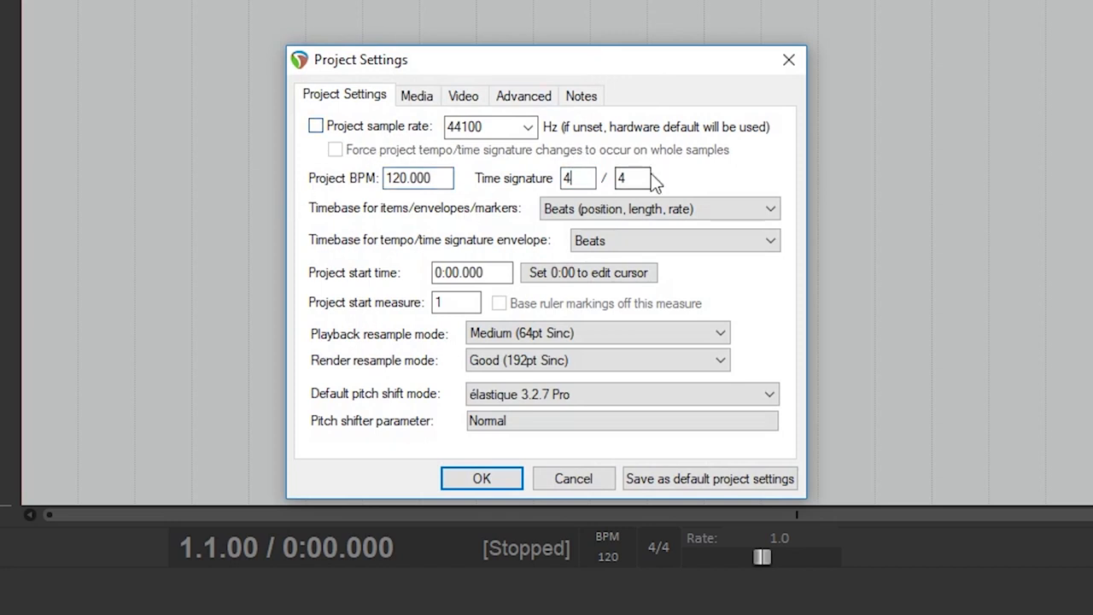
pyautogui.click(659, 209)
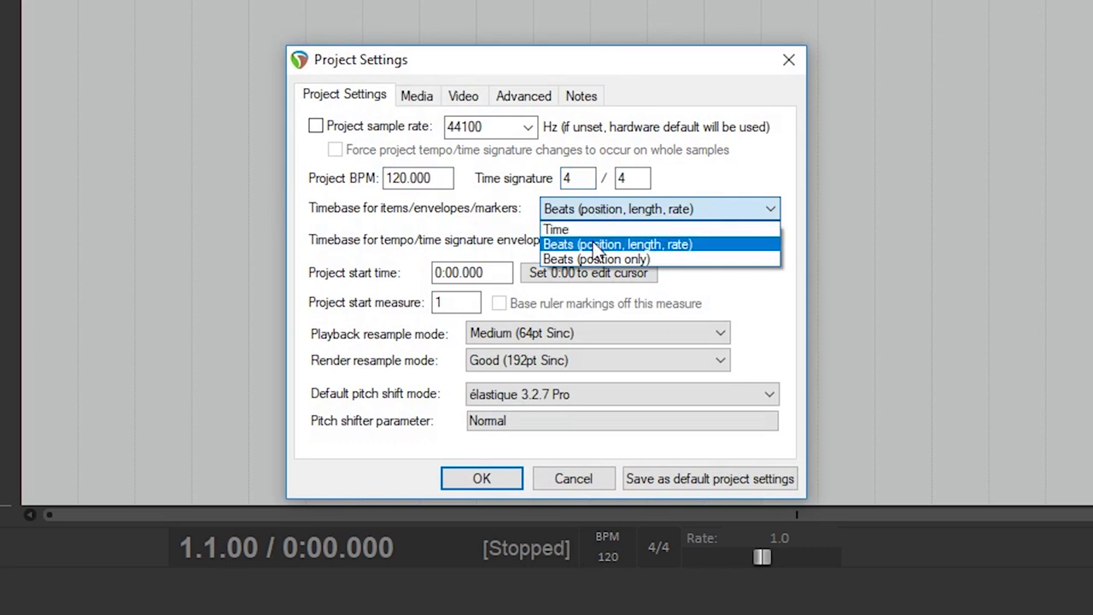
pyautogui.click(616, 245)
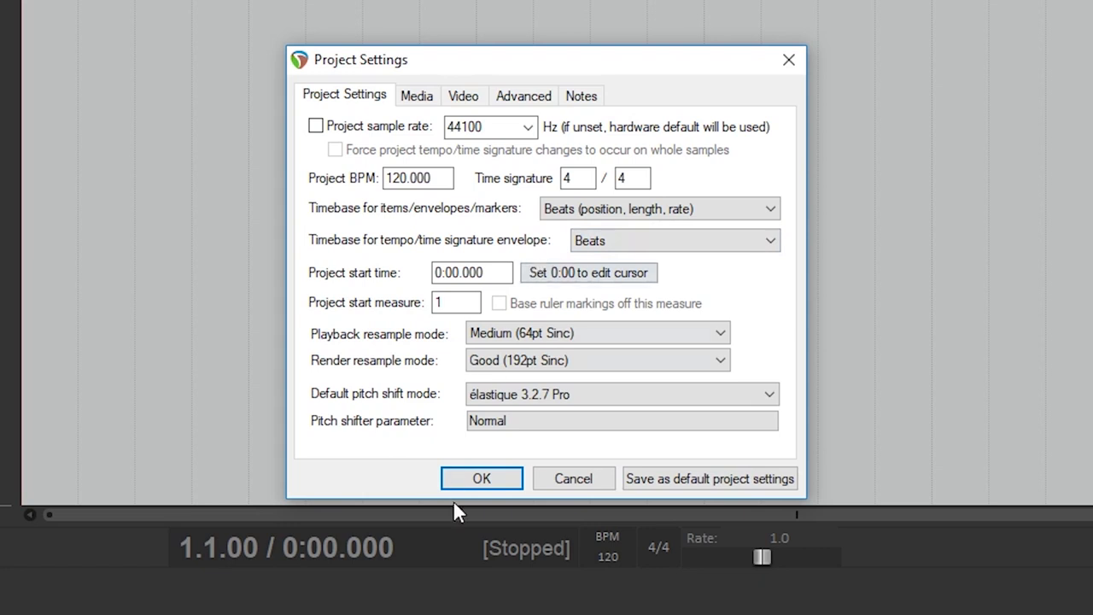
pyautogui.click(481, 479)
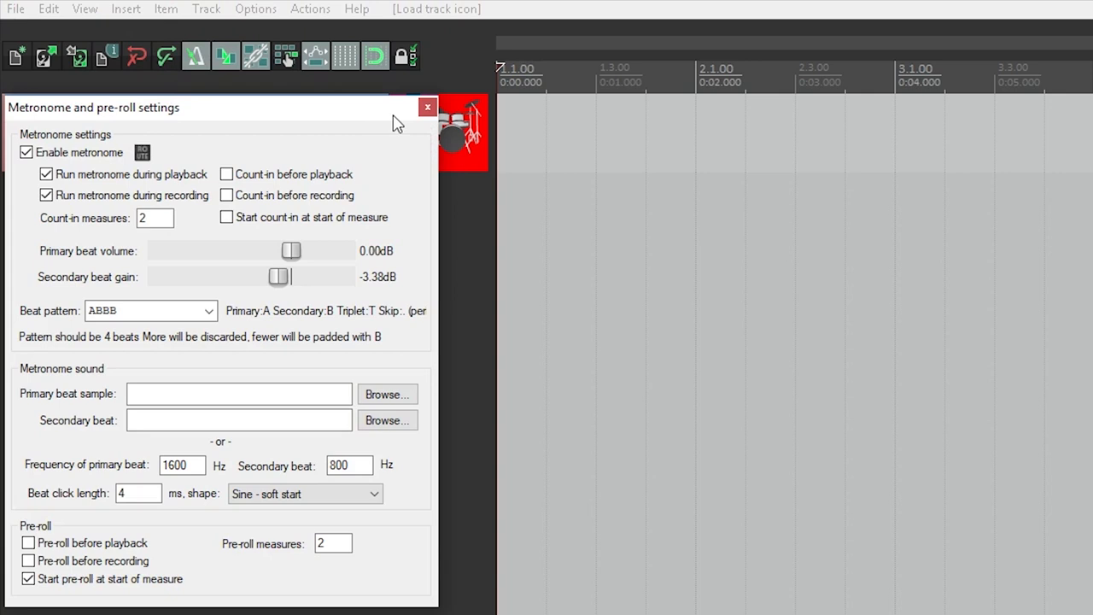
pyautogui.moveTo(427, 106)
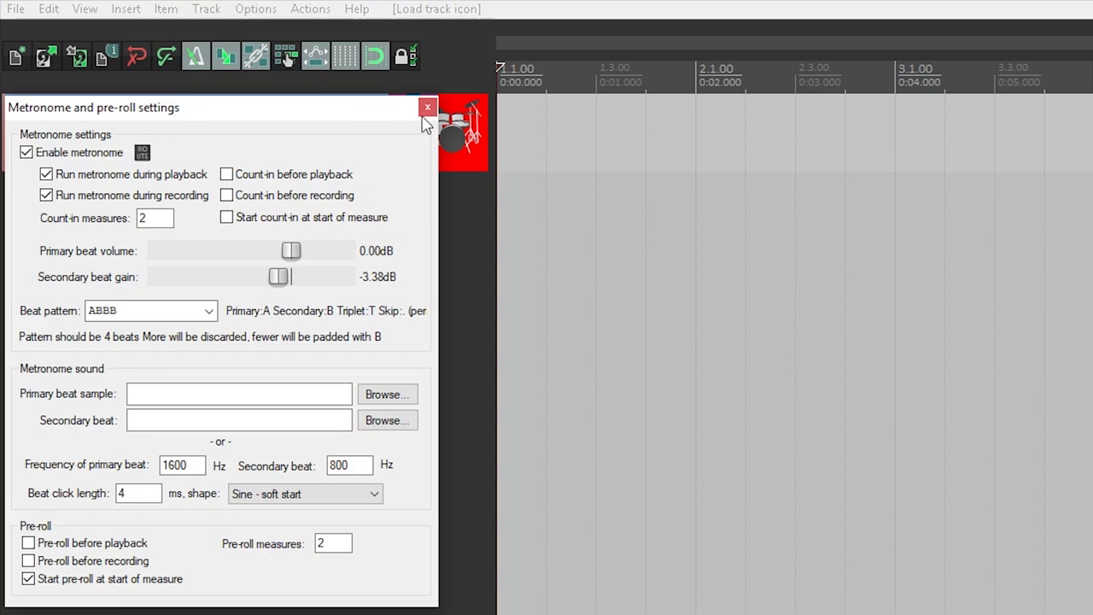
pyautogui.click(427, 105)
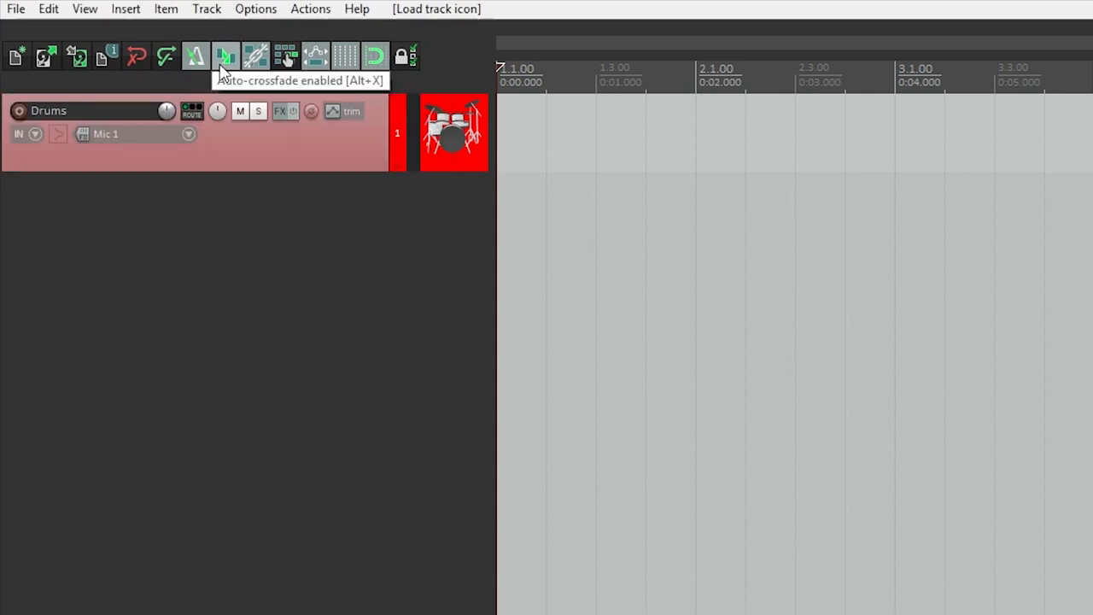
pyautogui.click(225, 56)
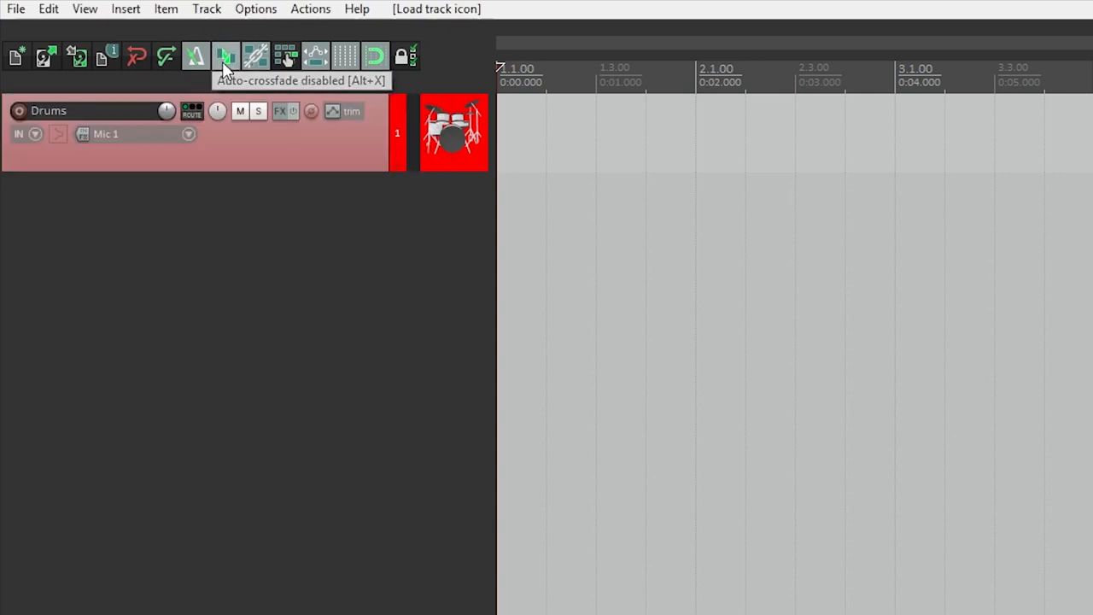
pyautogui.click(225, 55)
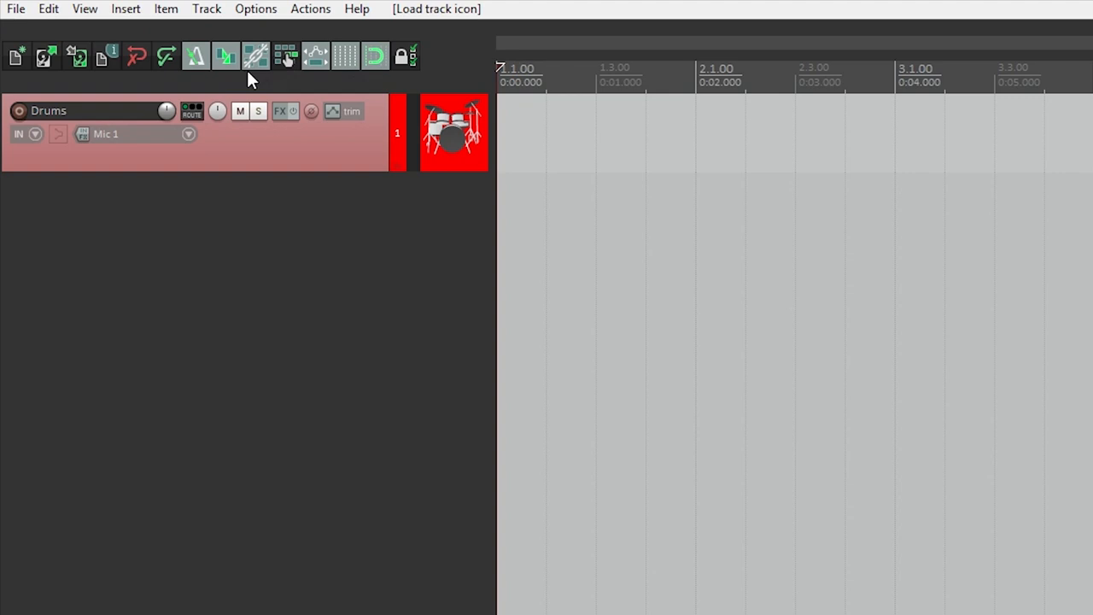
pyautogui.moveTo(257, 56)
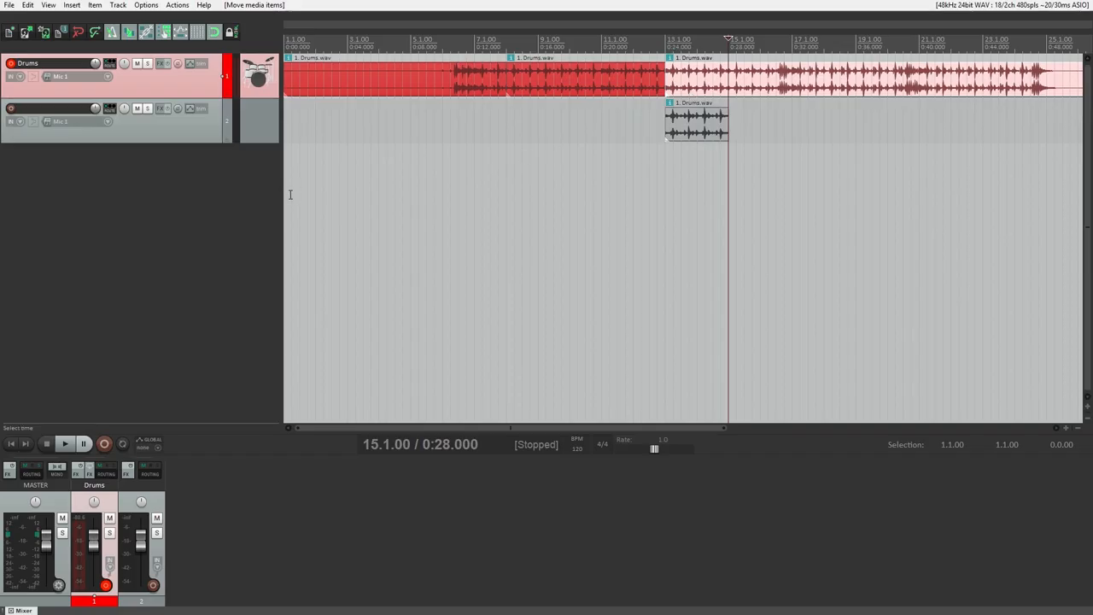
pyautogui.moveTo(164, 32)
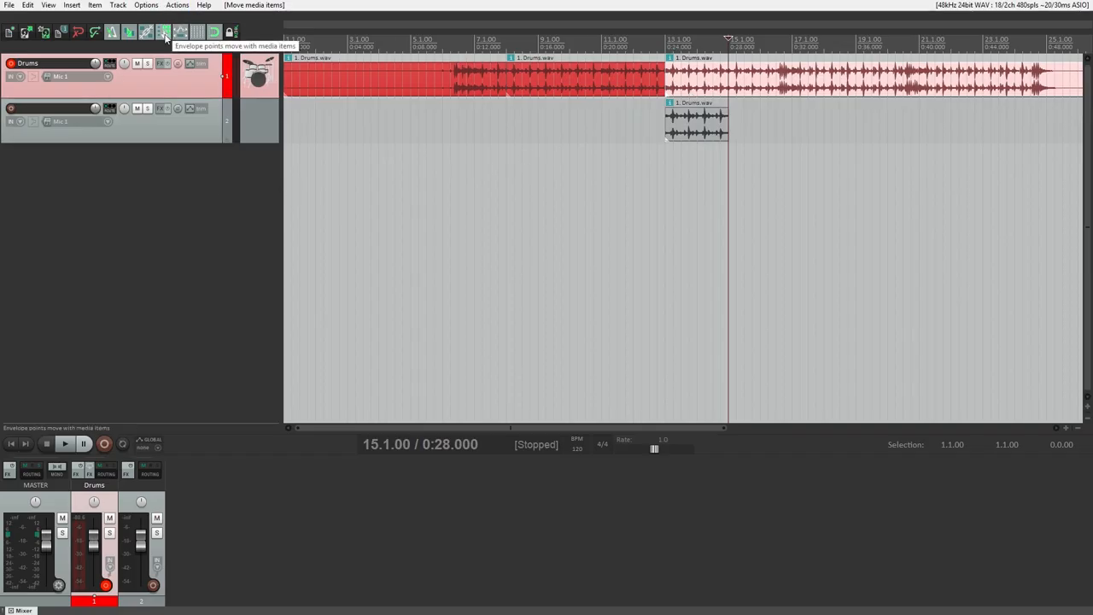
pyautogui.moveTo(164, 33)
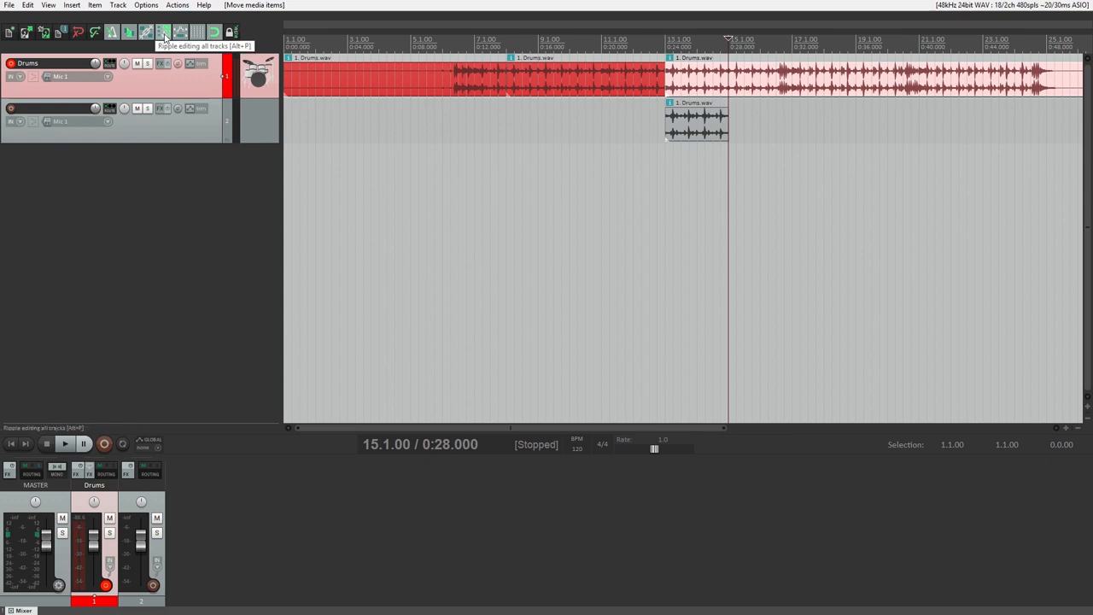
# Step: Switch ripple editing to 'all tracks' from the Options menu
pyautogui.click(164, 30)
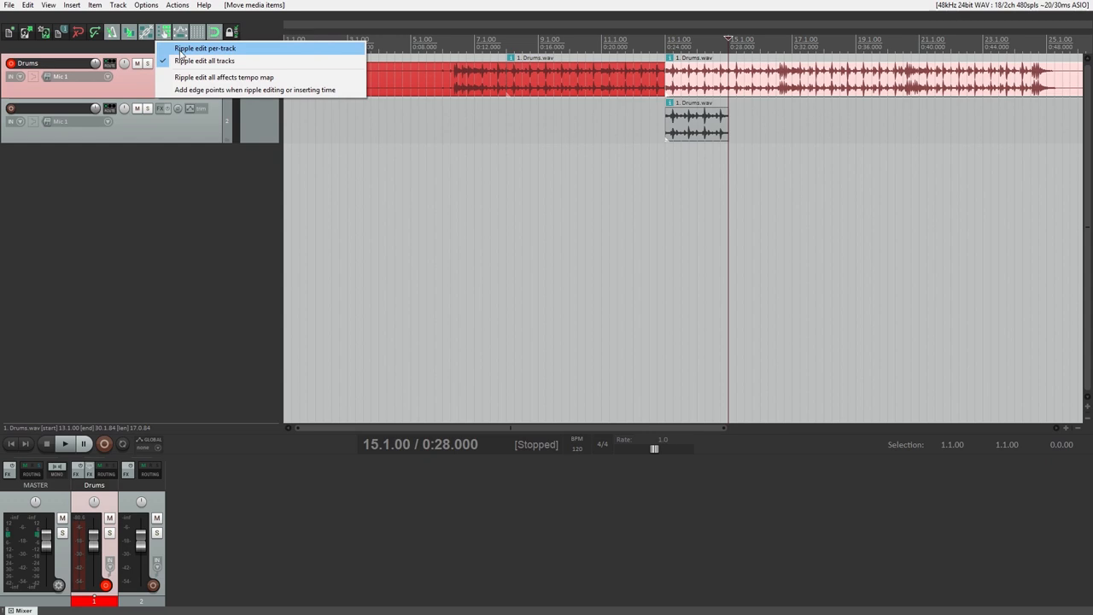
pyautogui.moveTo(205, 61)
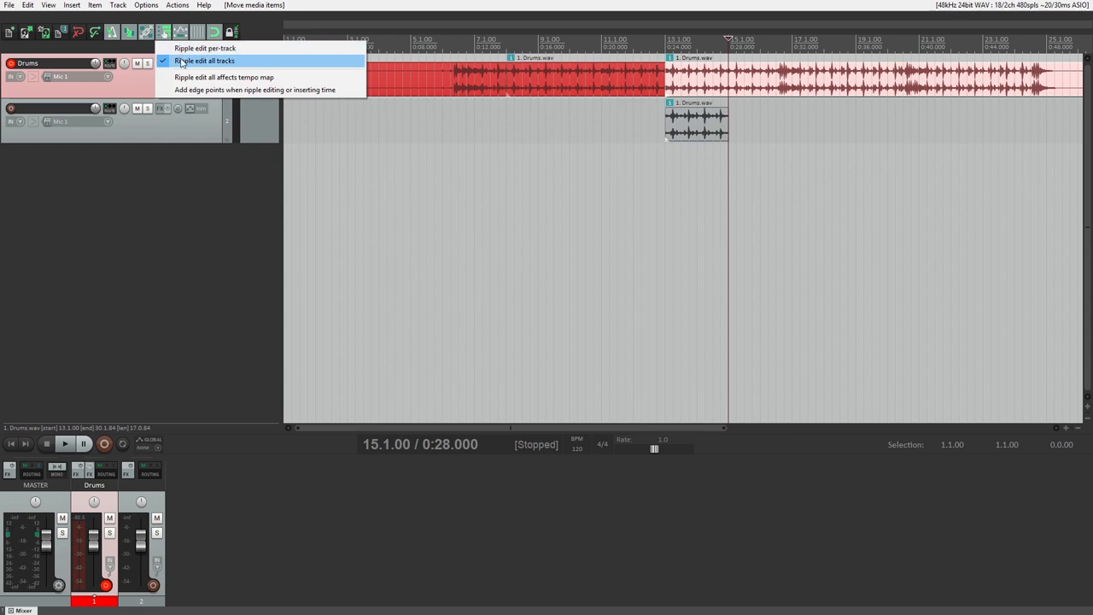
pyautogui.click(205, 48)
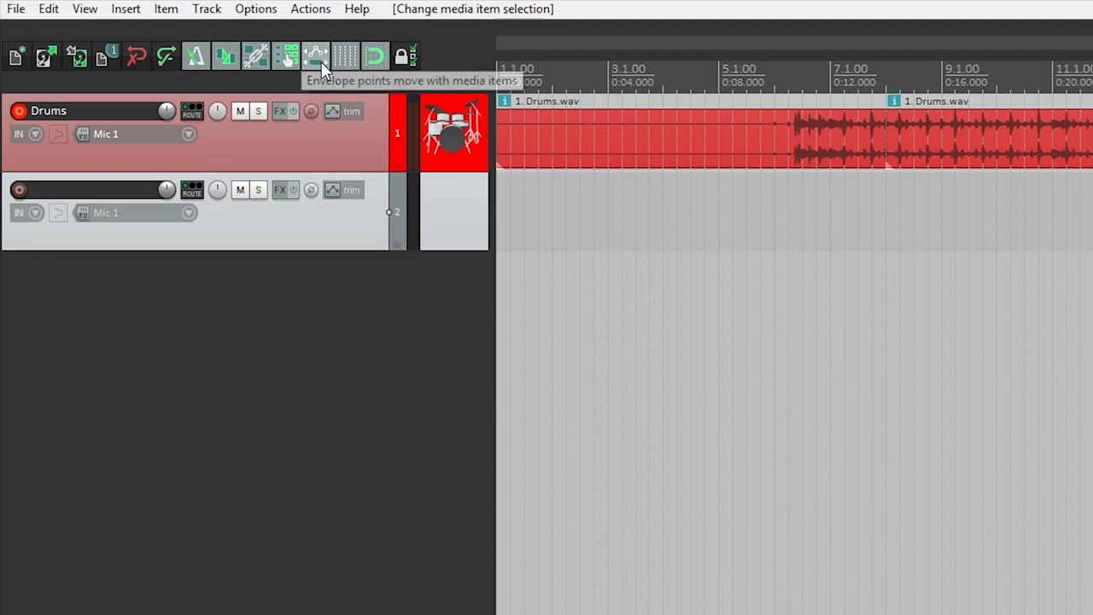
pyautogui.moveTo(345, 56)
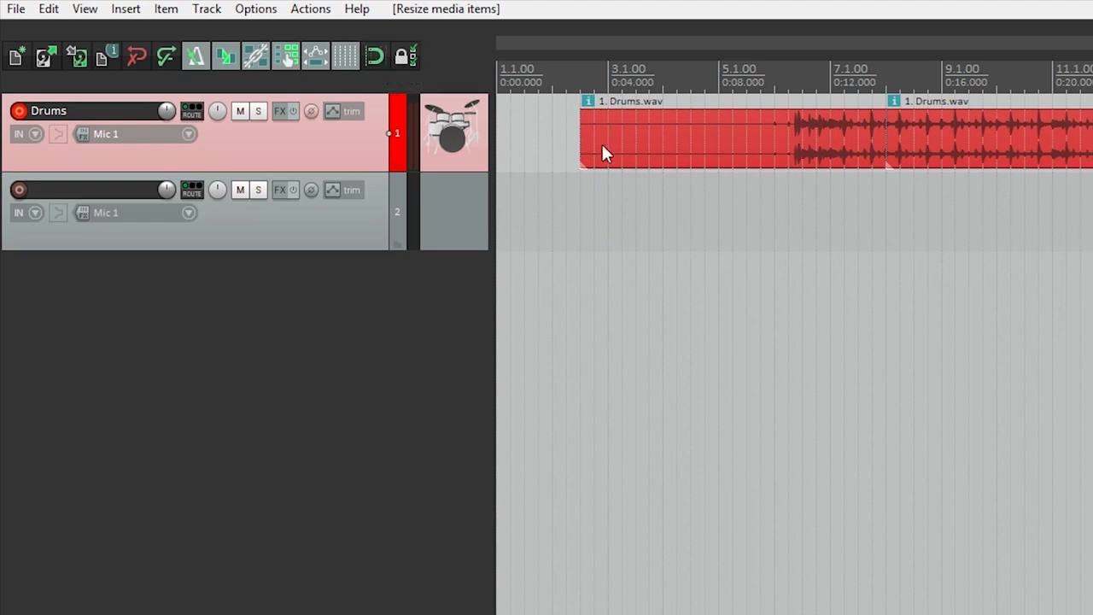
# Step: Drag the first Drums.wav item's left edge rightward so the audio starts later
pyautogui.moveTo(579, 140); pyautogui.dragTo(574, 140)
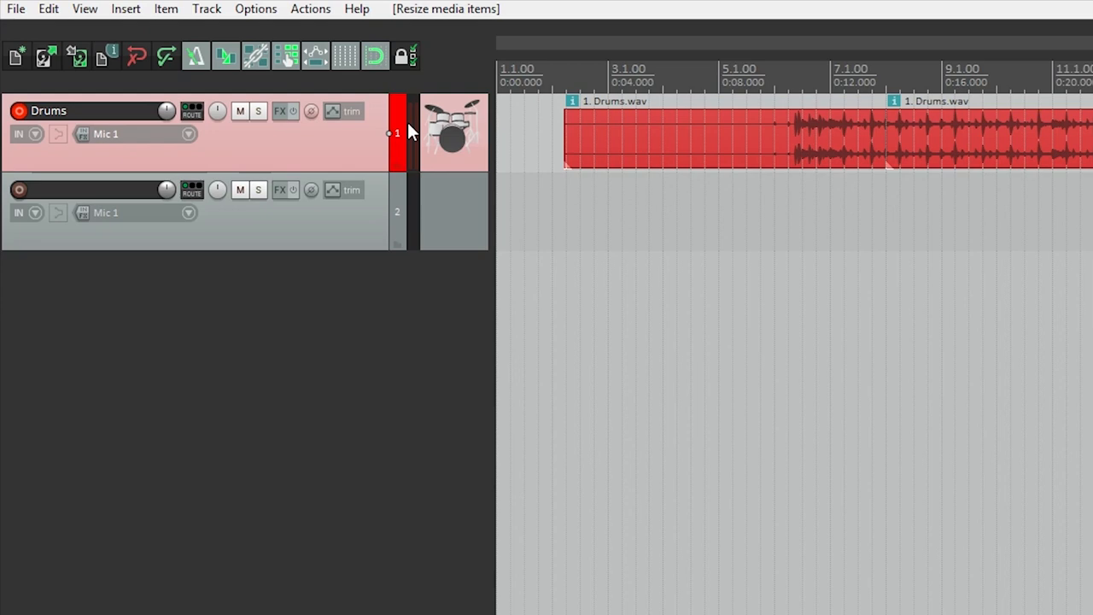
pyautogui.moveTo(406, 136)
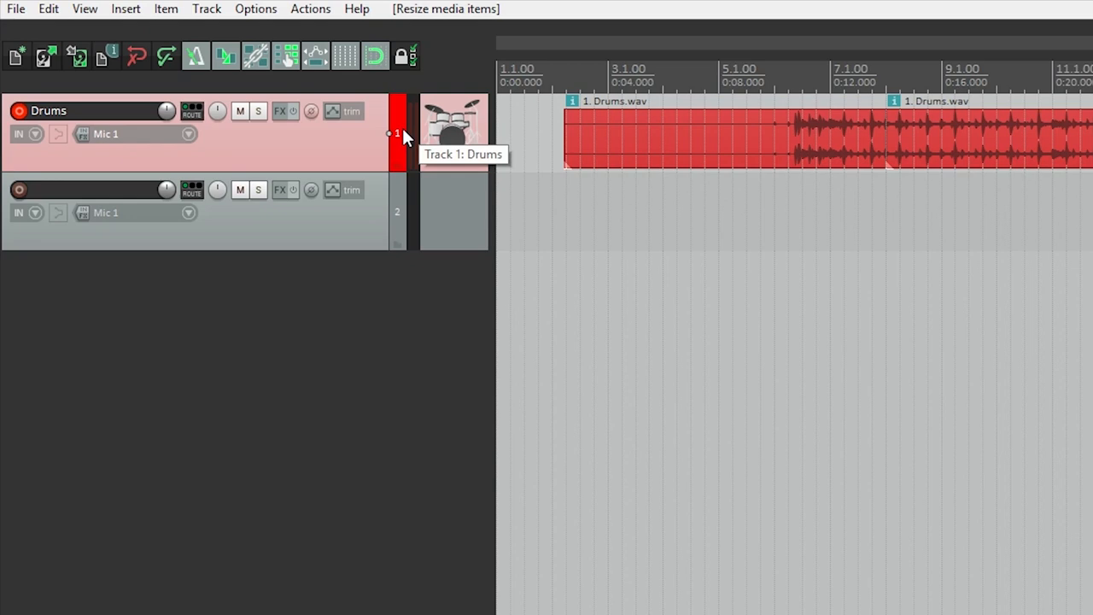
pyautogui.moveTo(406, 54)
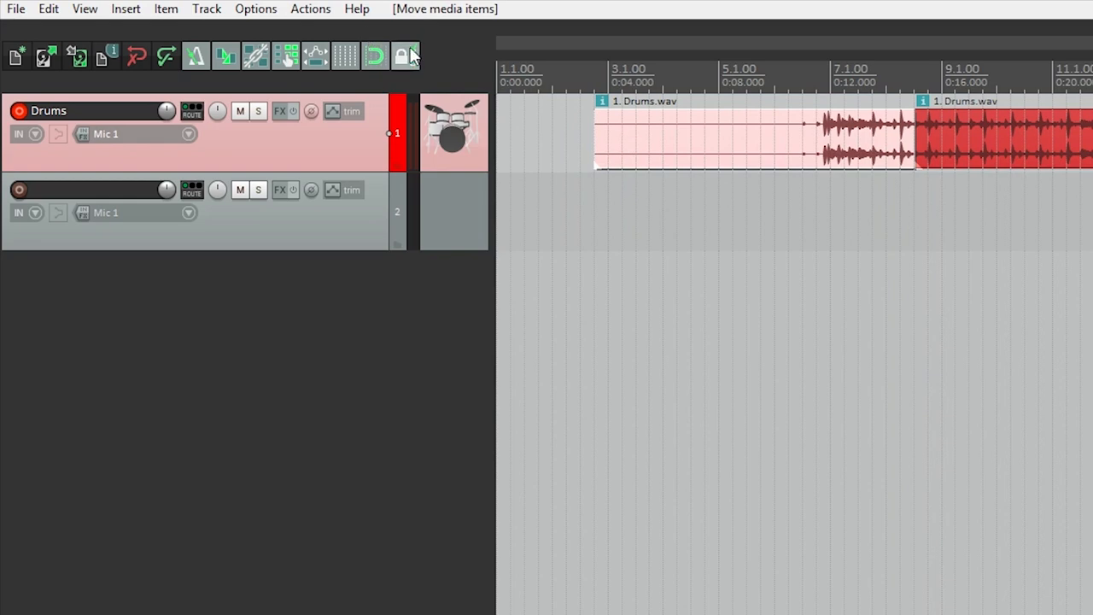
# Step: Tick 'Items (full)' in Lock Settings, close it, and toggle locking on the toolbar
pyautogui.click(406, 57)
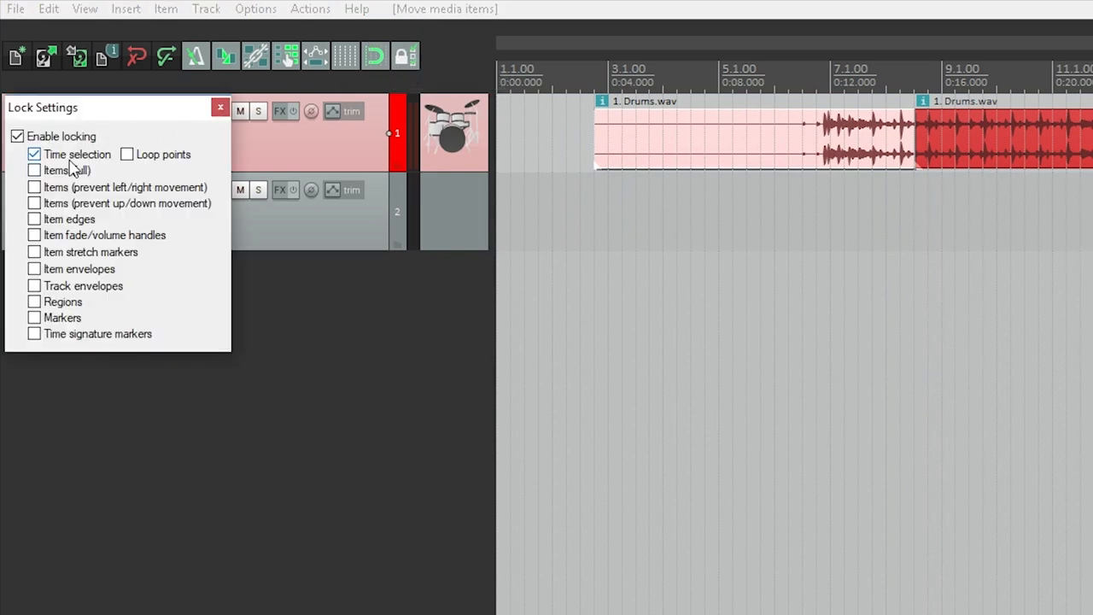
pyautogui.click(34, 171)
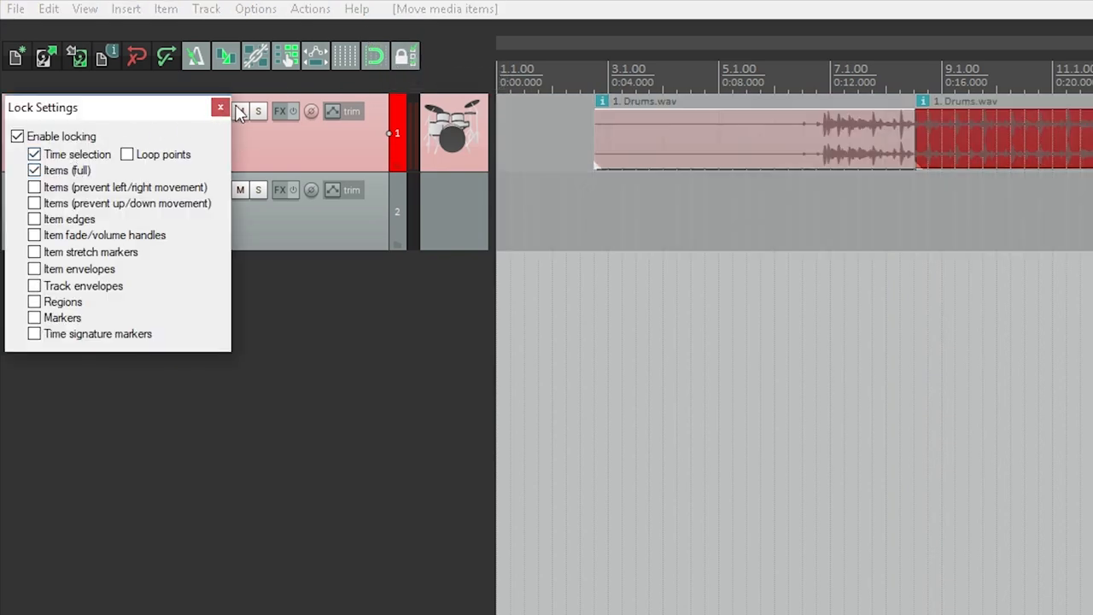
pyautogui.click(219, 105)
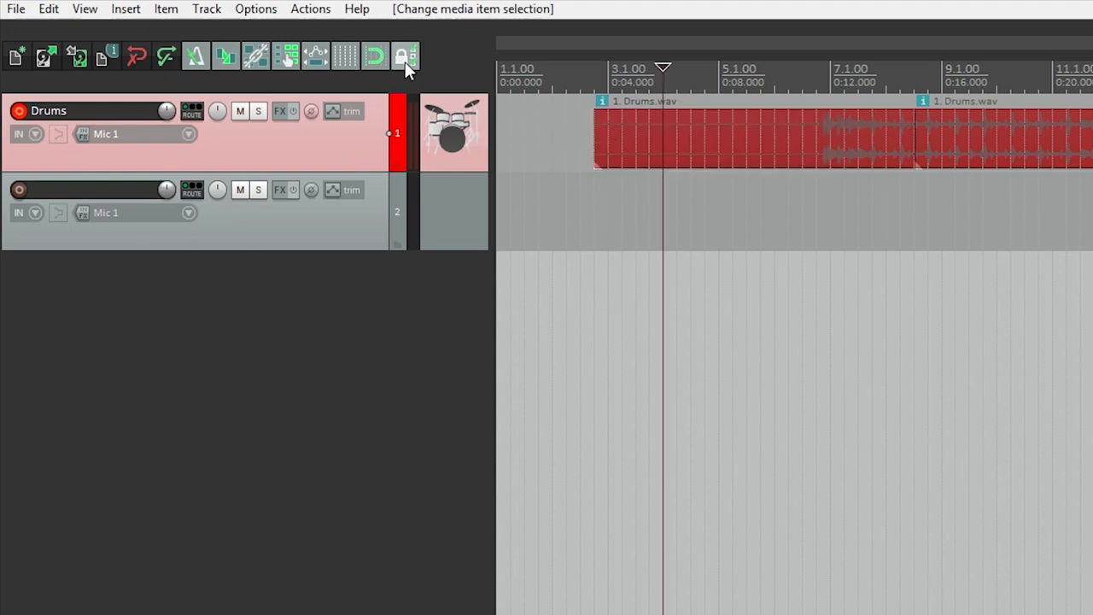
pyautogui.click(403, 56)
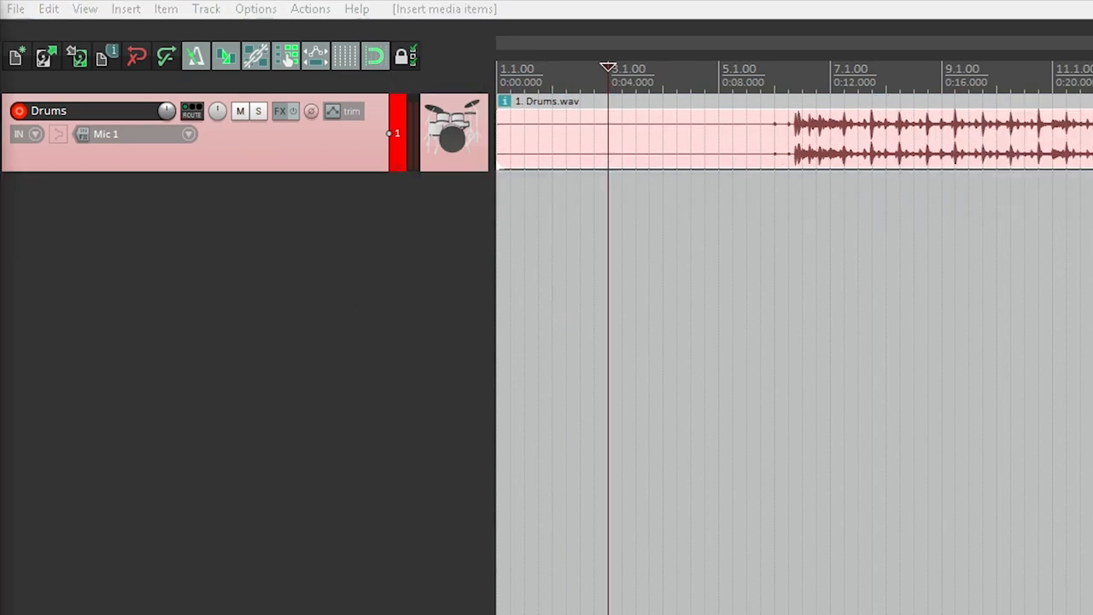
pyautogui.click(191, 111)
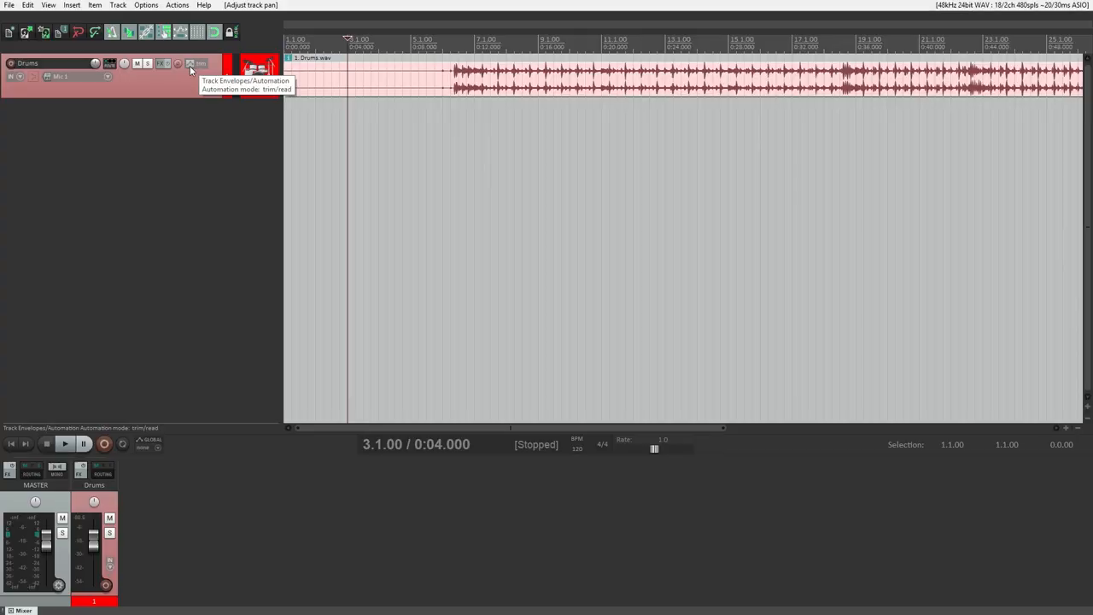
pyautogui.click(191, 63)
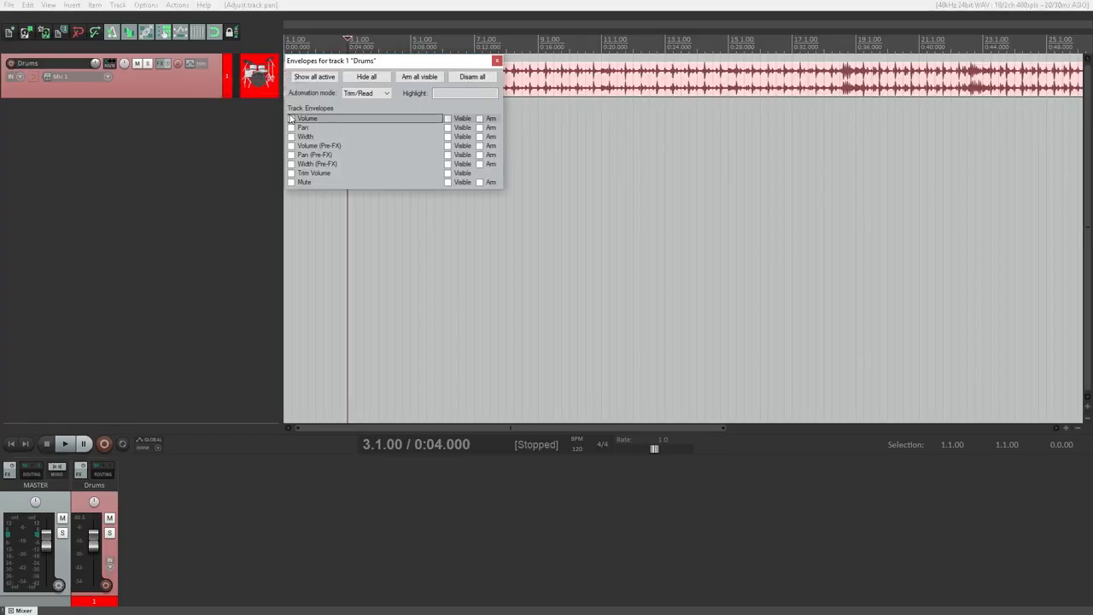
pyautogui.click(314, 75)
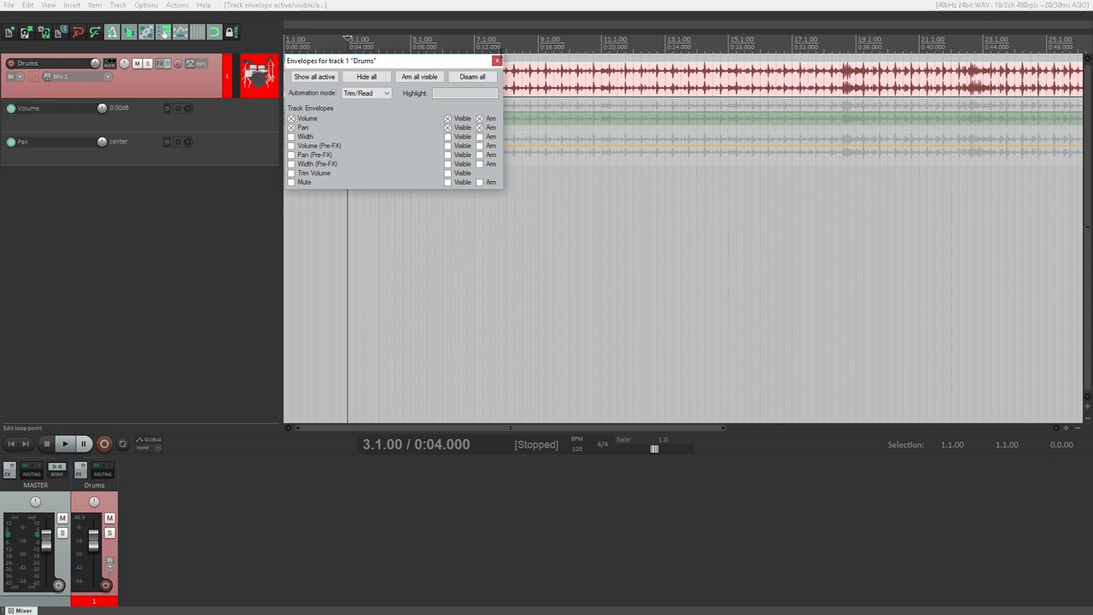
pyautogui.click(496, 59)
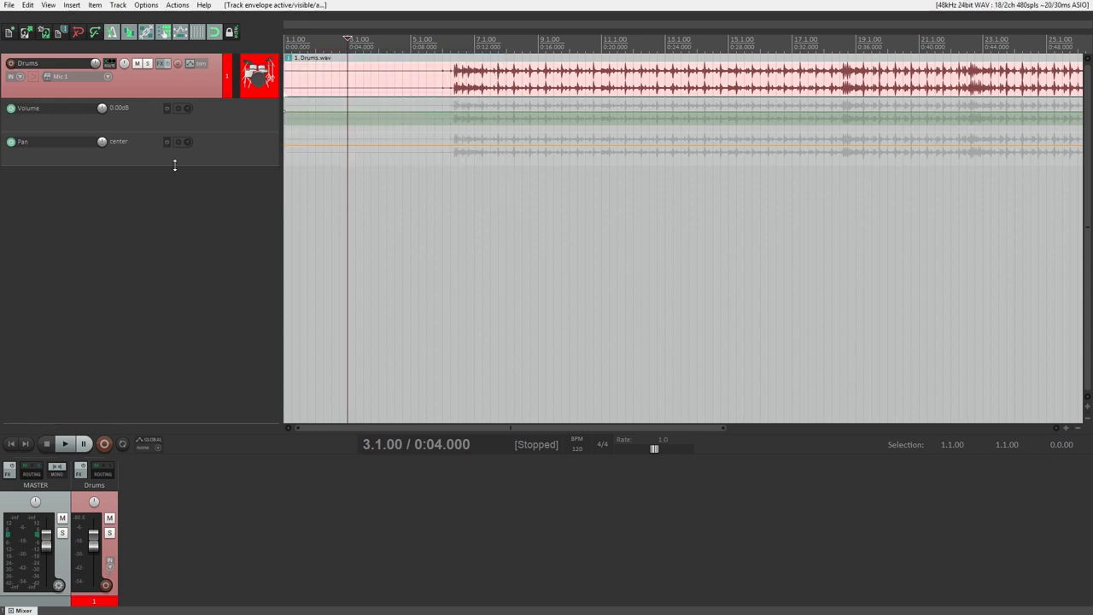
pyautogui.click(198, 63)
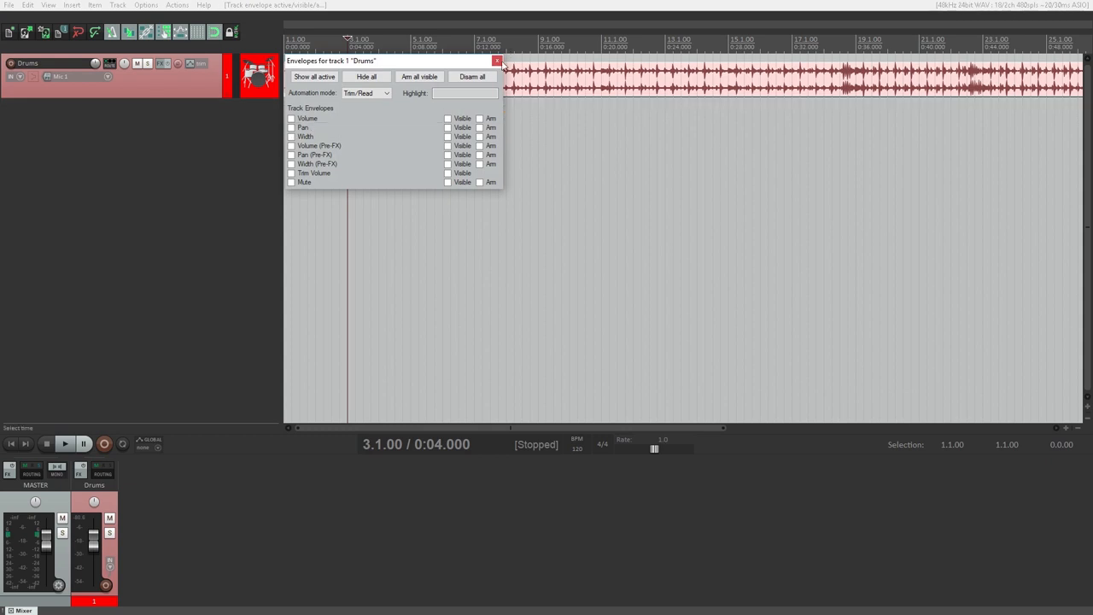
pyautogui.click(497, 62)
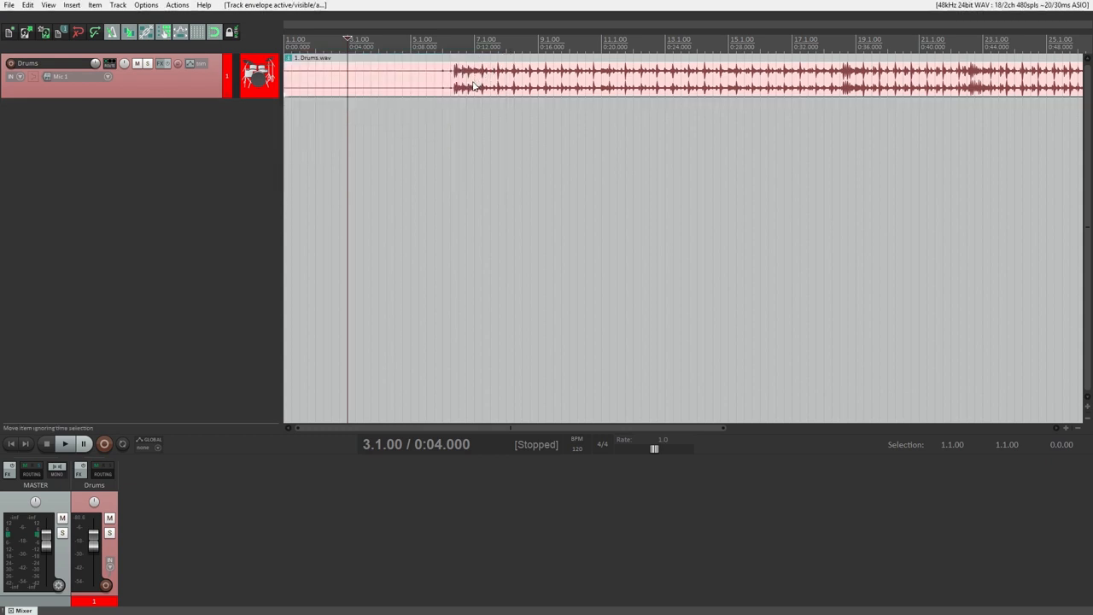
pyautogui.moveTo(427, 77); pyautogui.dragTo(474, 76)
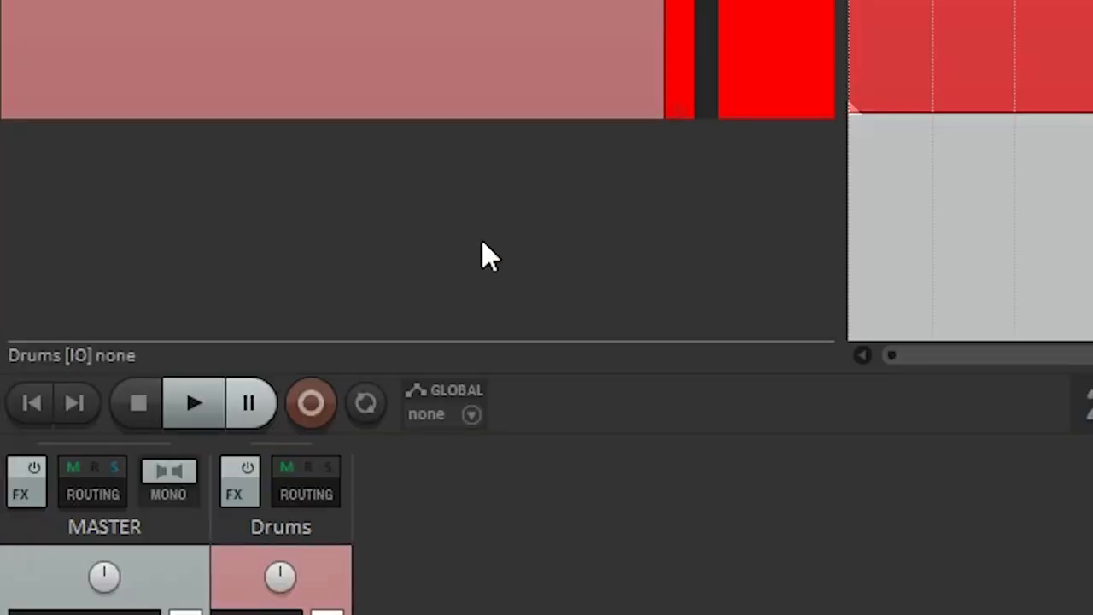
pyautogui.moveTo(294, 205)
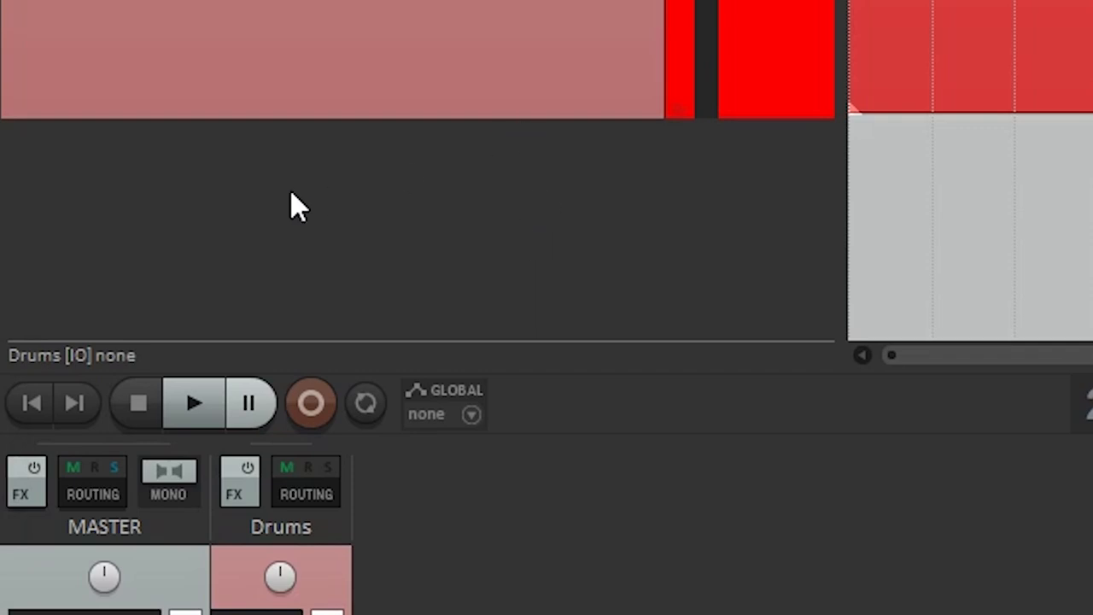
pyautogui.moveTo(167, 236)
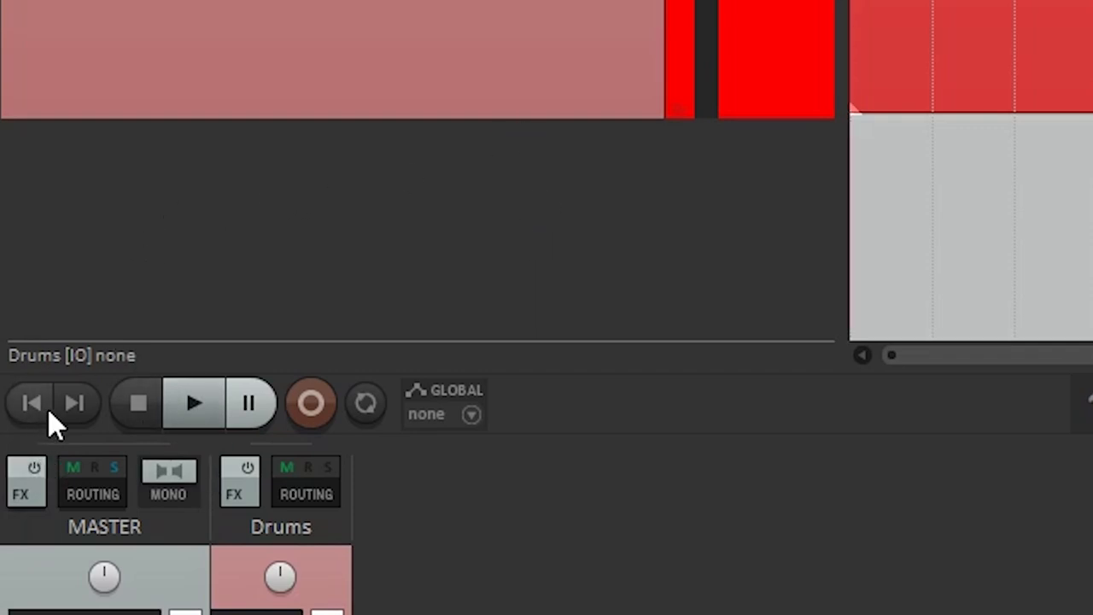
pyautogui.moveTo(75, 403)
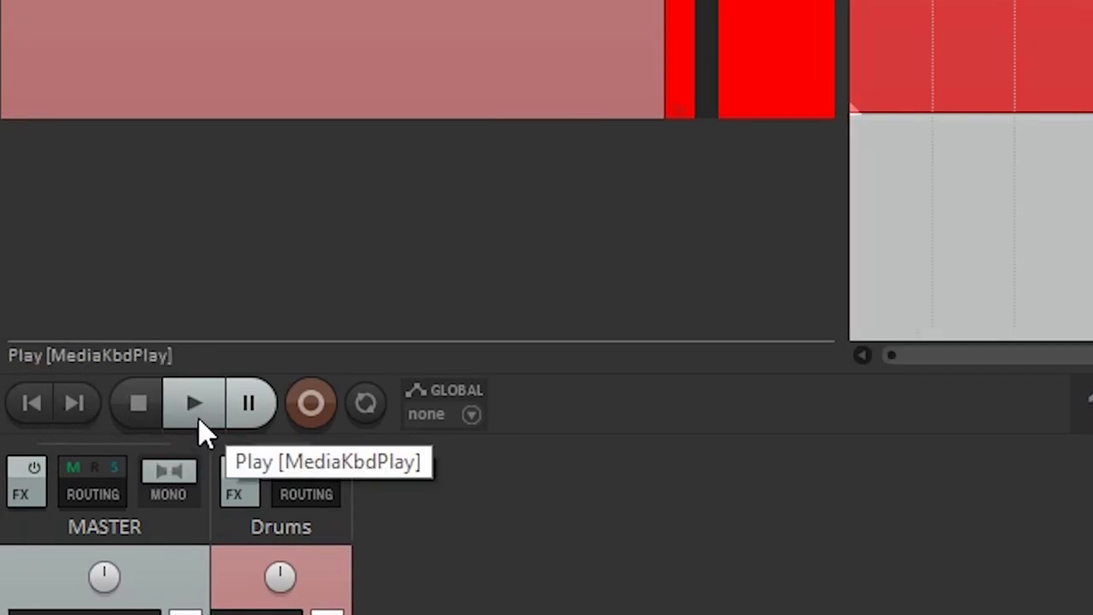
# Step: Play and stop the project, then set the global automation override to trim
pyautogui.click(193, 403)
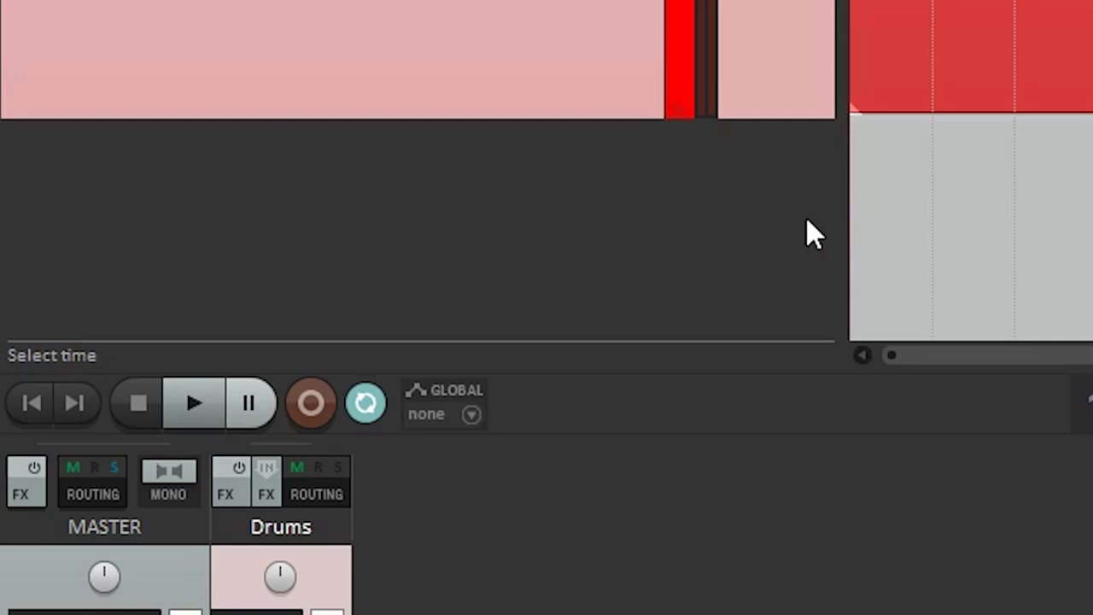
pyautogui.click(193, 403)
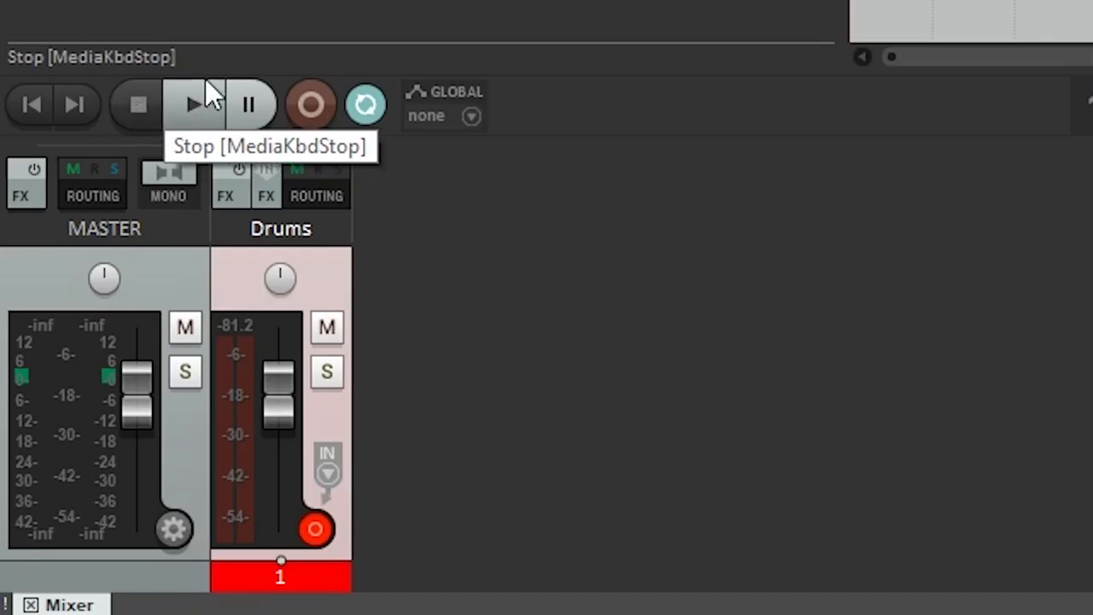
pyautogui.click(470, 116)
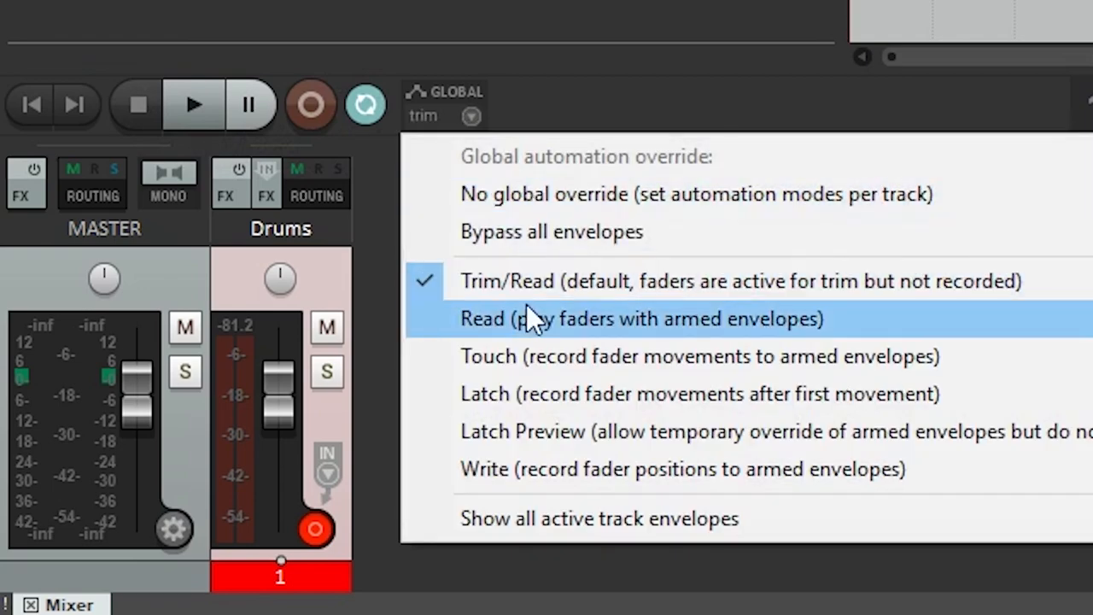
pyautogui.click(640, 319)
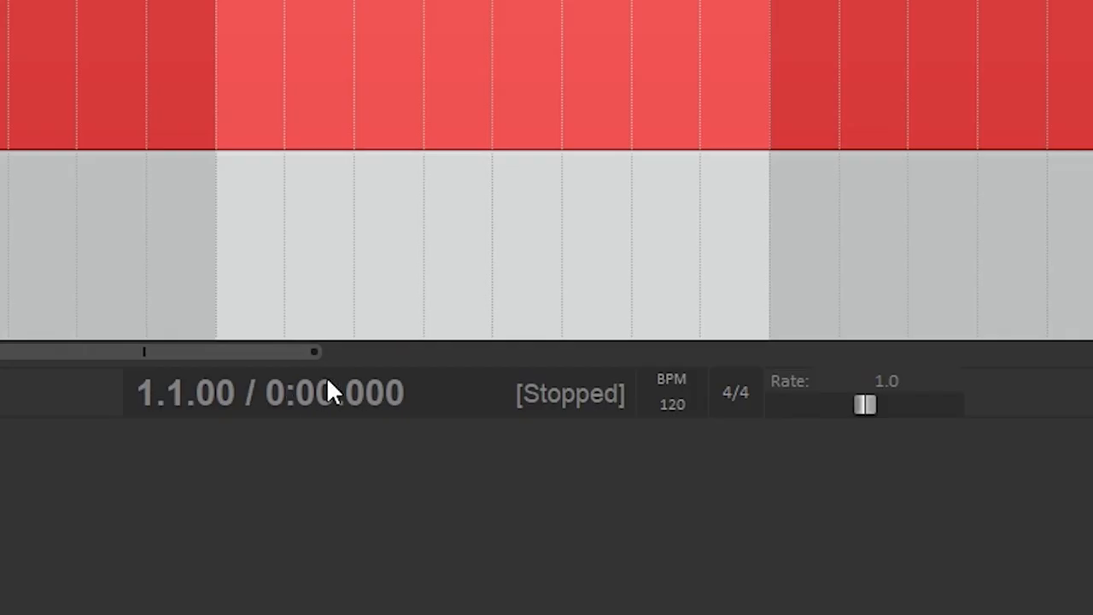
# Step: Toggle playback with space, adjust the transport Rate slider, and mute the Drums track
pyautogui.press('space')
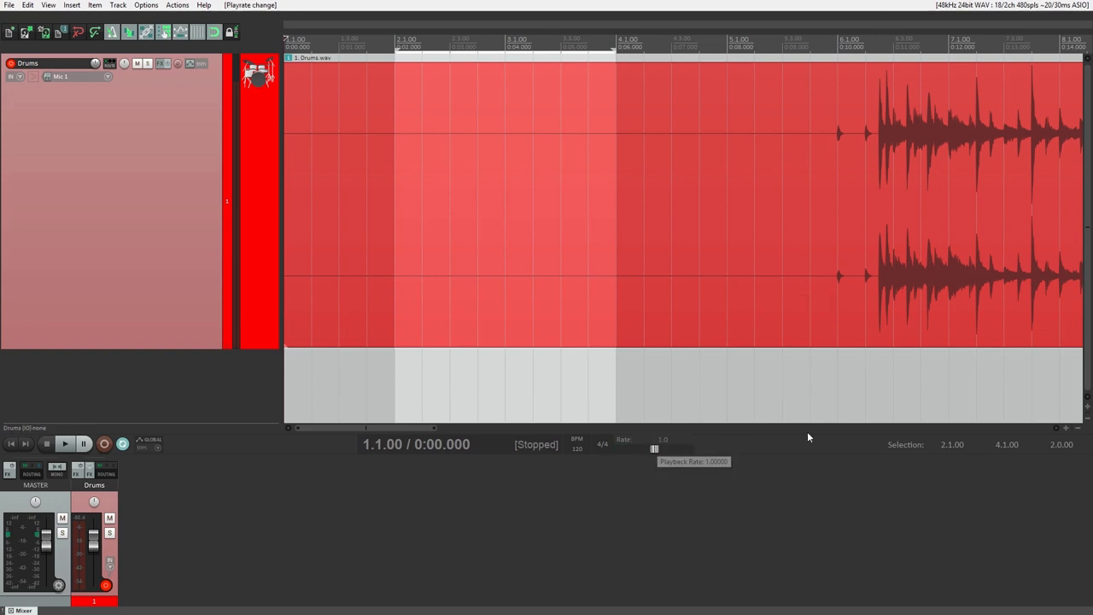
pyautogui.moveTo(564, 468)
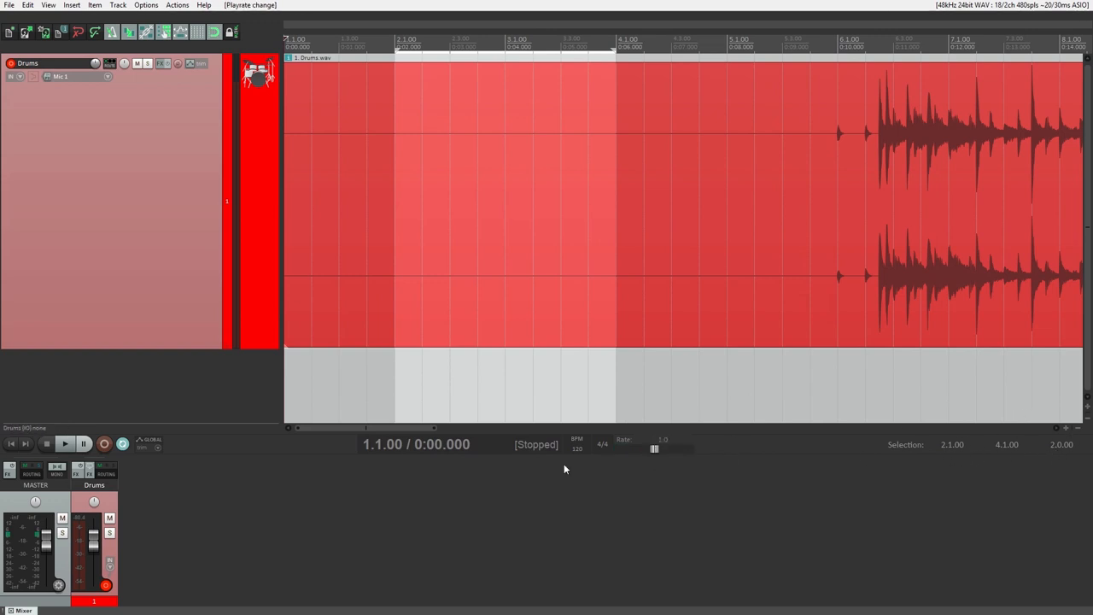
pyautogui.click(35, 470)
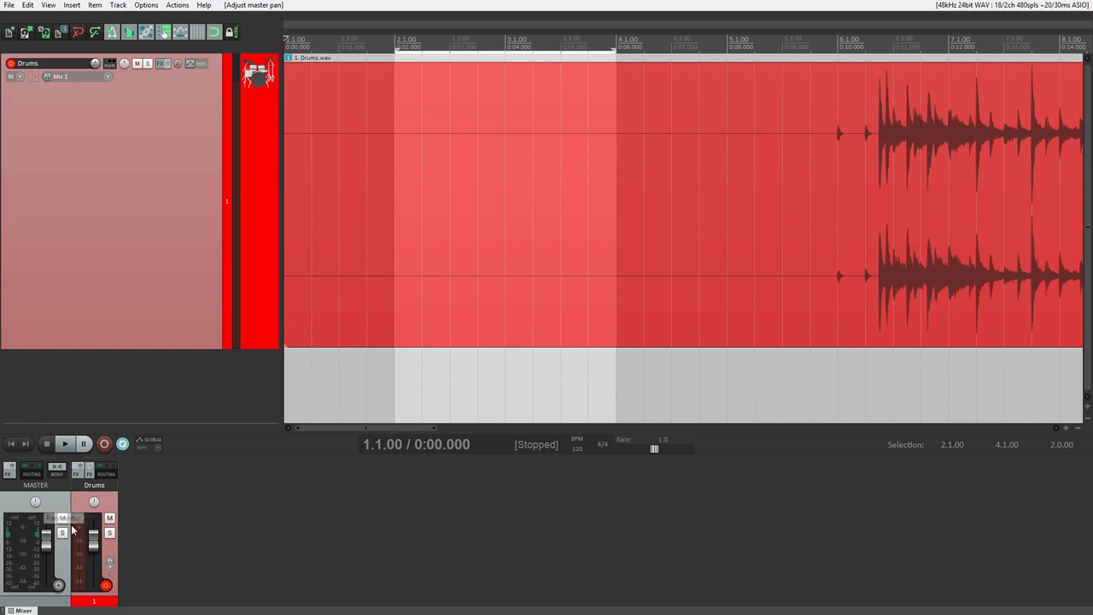
pyautogui.click(62, 518)
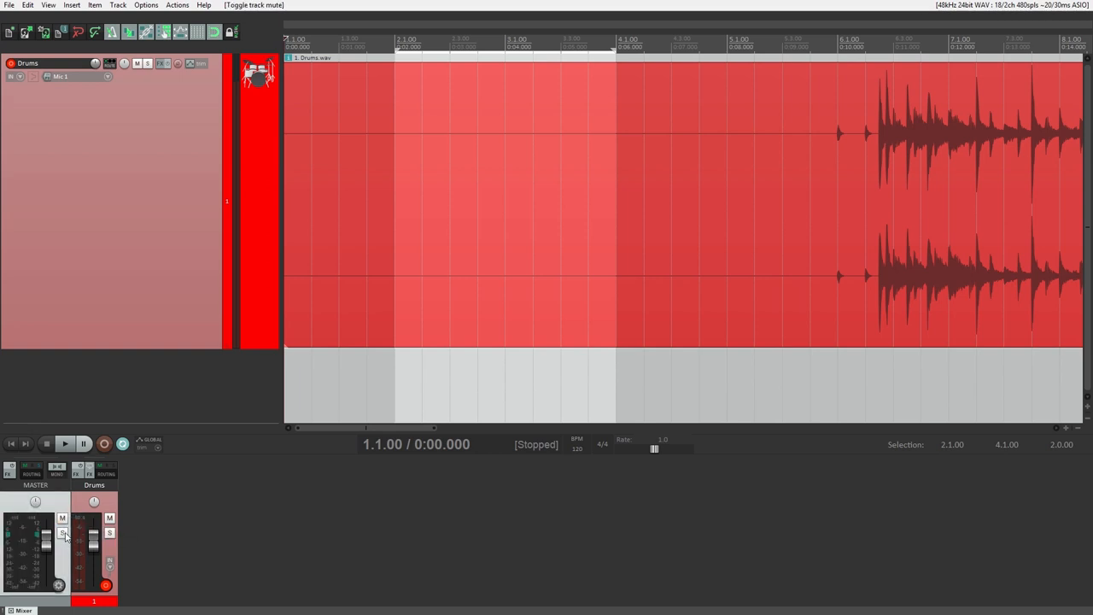